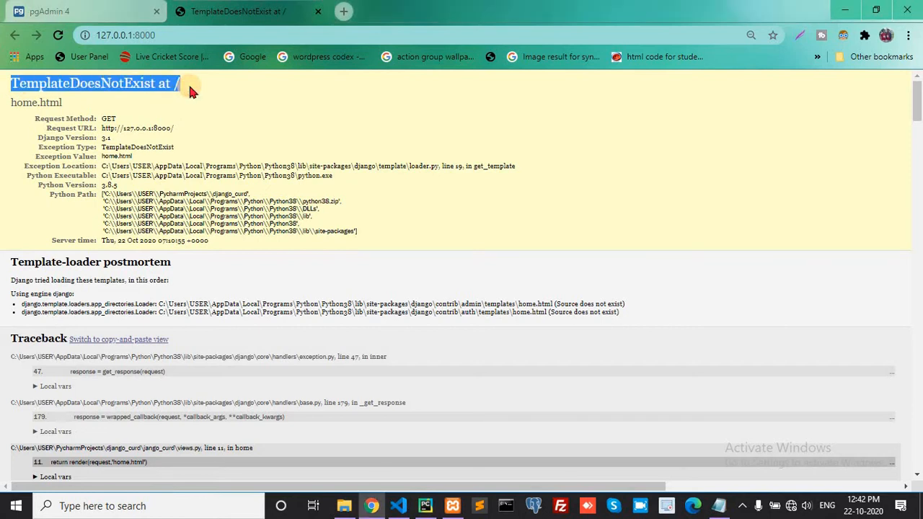
mouse_move(277, 114)
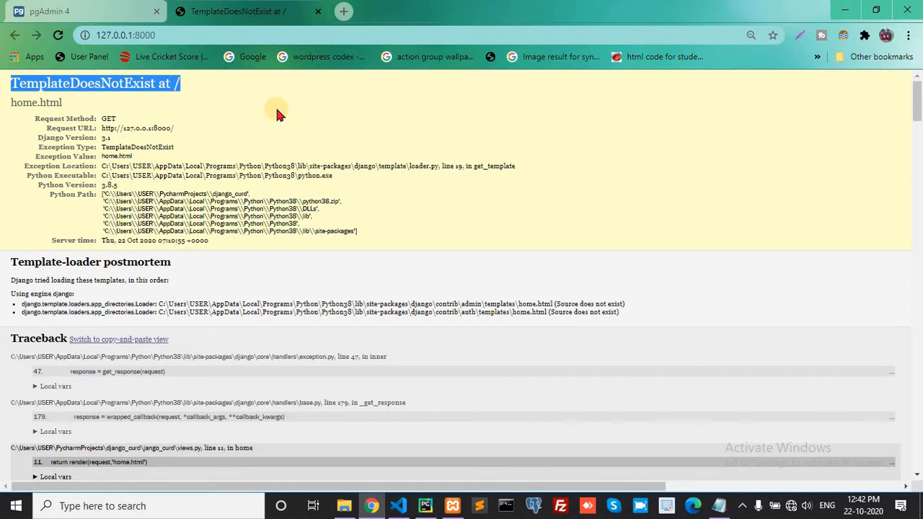
mouse_move(258, 200)
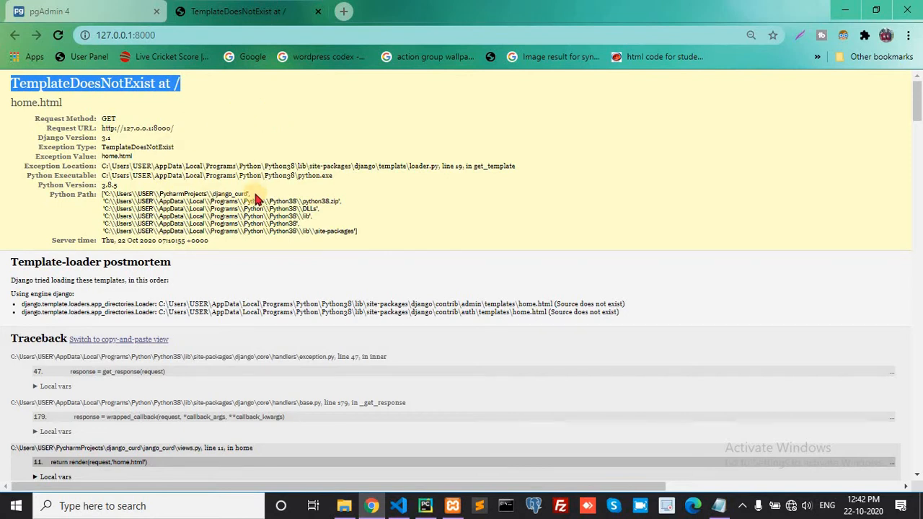
mouse_move(259, 195)
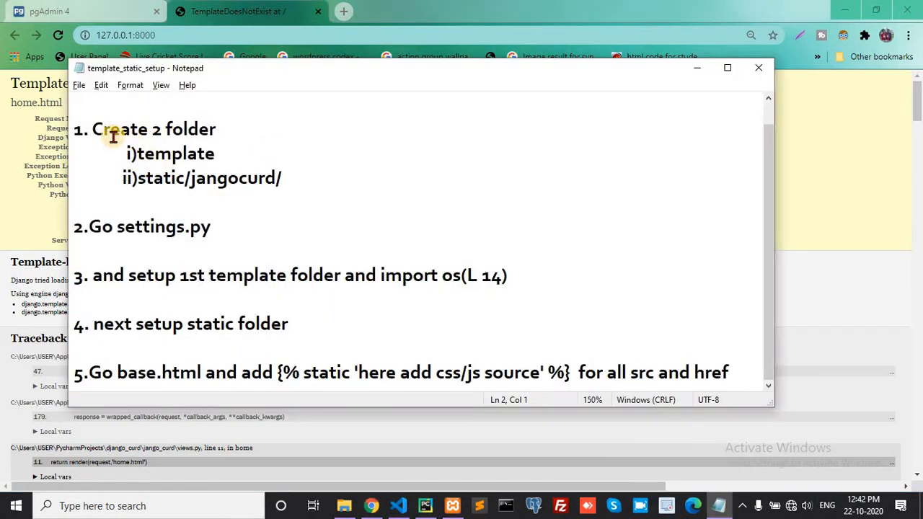
mouse_move(234, 157)
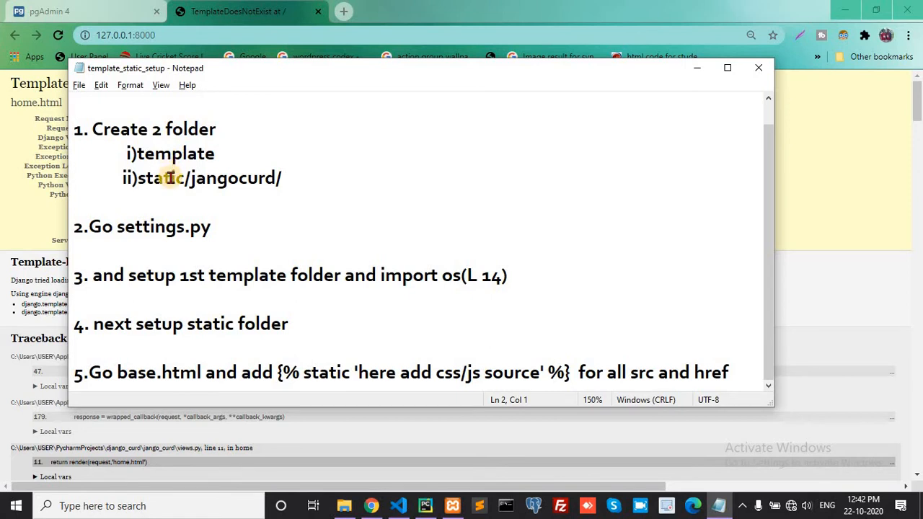
Review the static/jangocurd/ step in the template_static_setup notes.
triple_click(202, 179)
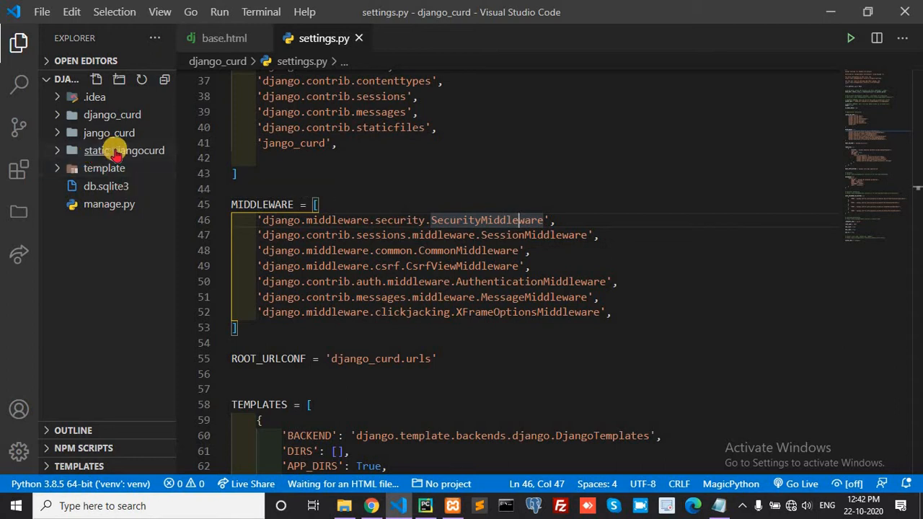
mouse_move(133, 150)
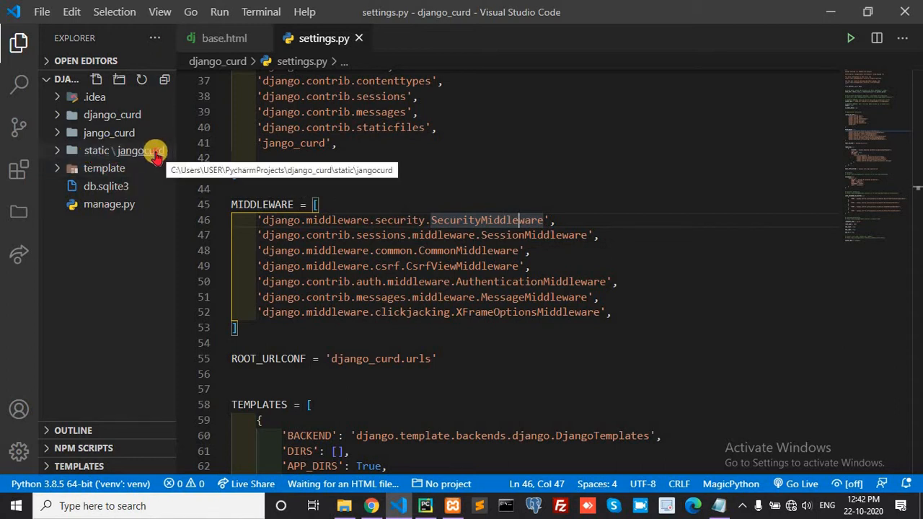
Expand static\jangocurd, js, template and django_curd in the Explorer to check their files.
click(124, 150)
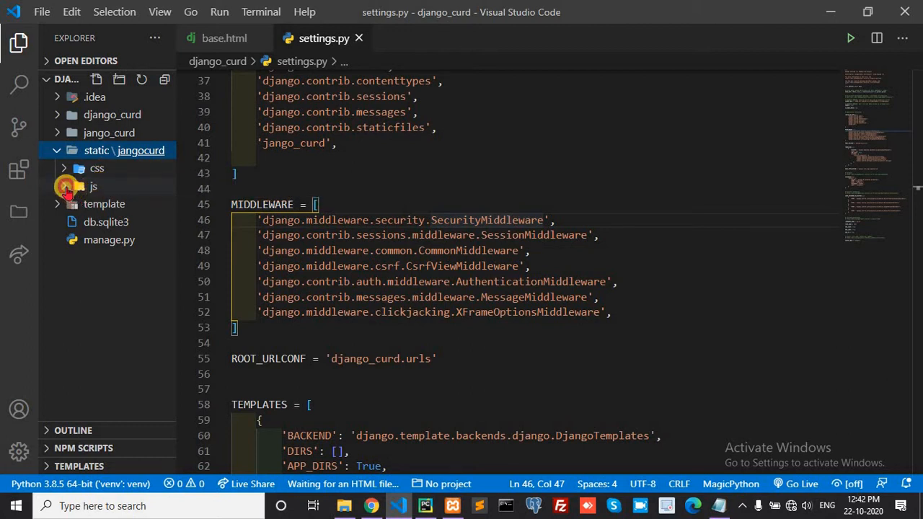
click(93, 186)
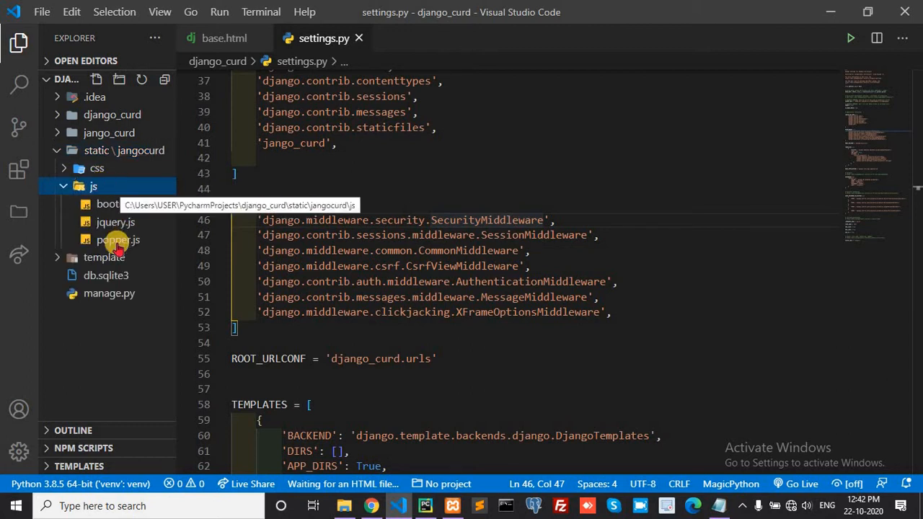
click(104, 257)
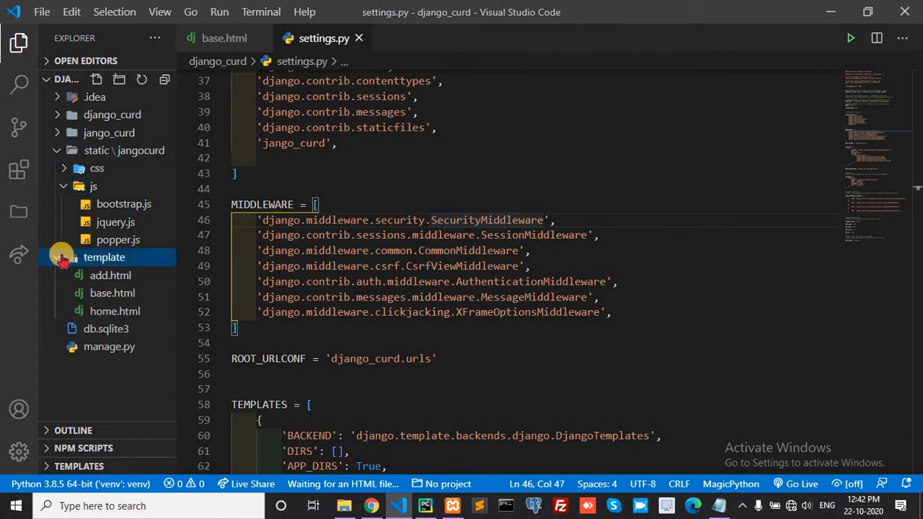
mouse_move(115, 312)
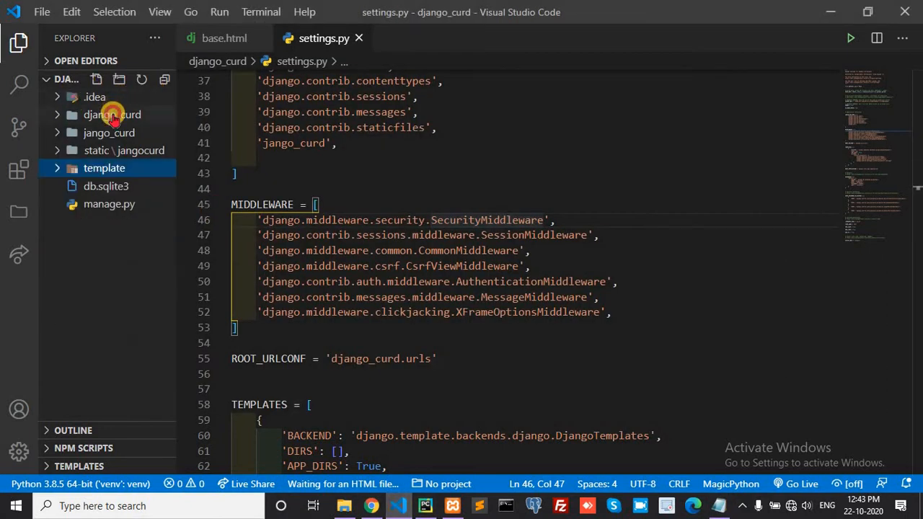
click(112, 114)
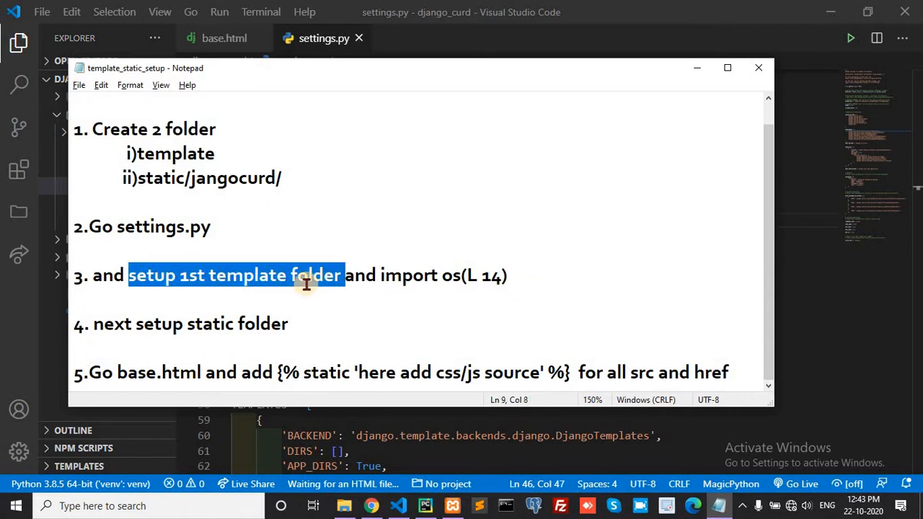
Review step 3 about setting up the template folder in the notes.
double_click(398, 274)
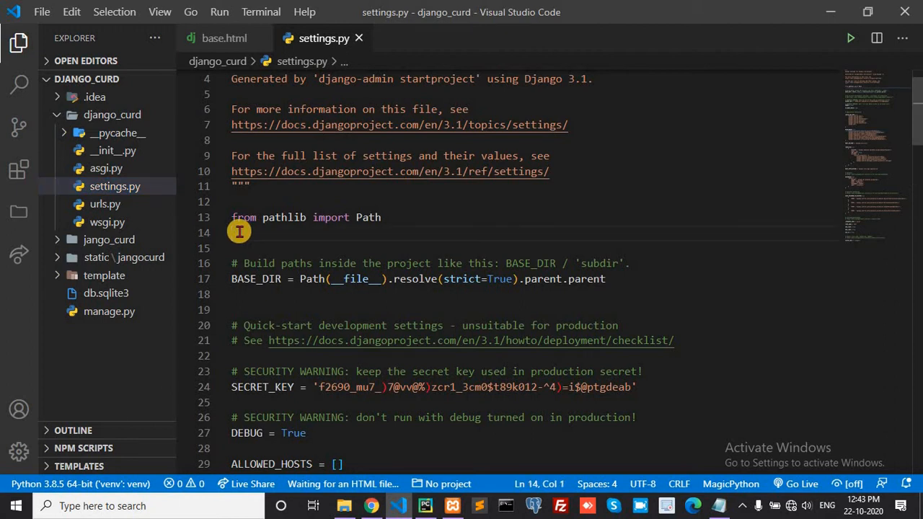
Add import os and set TEMPLATES 'DIRS' to os.path.join(BASE_DIR, ...) in settings.py.
text(import)
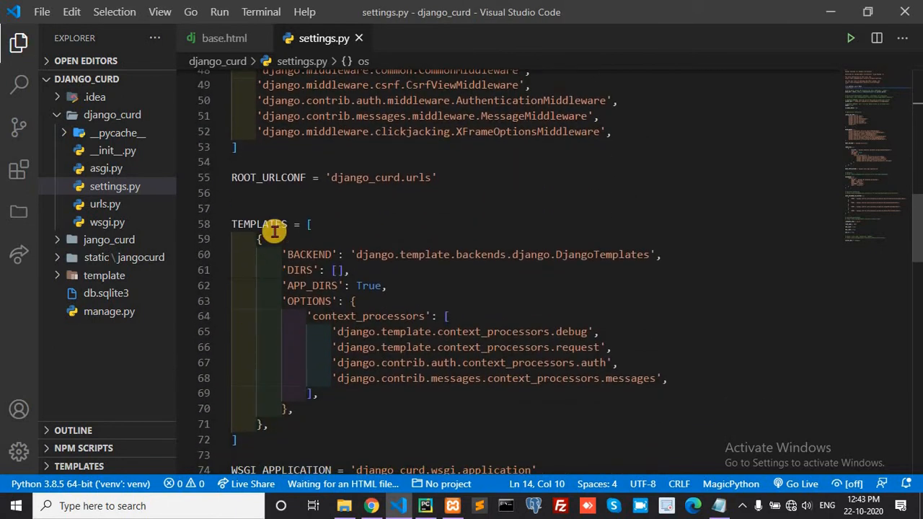
click(340, 270)
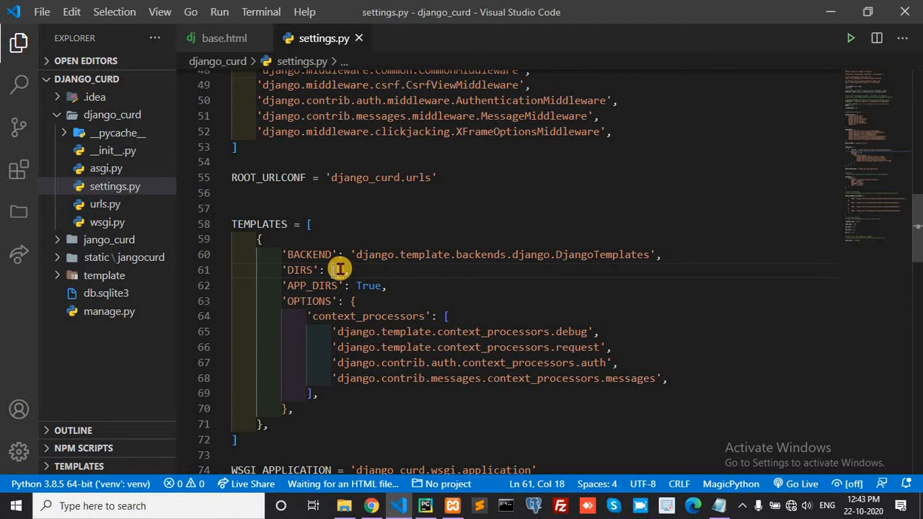
text(os.path)
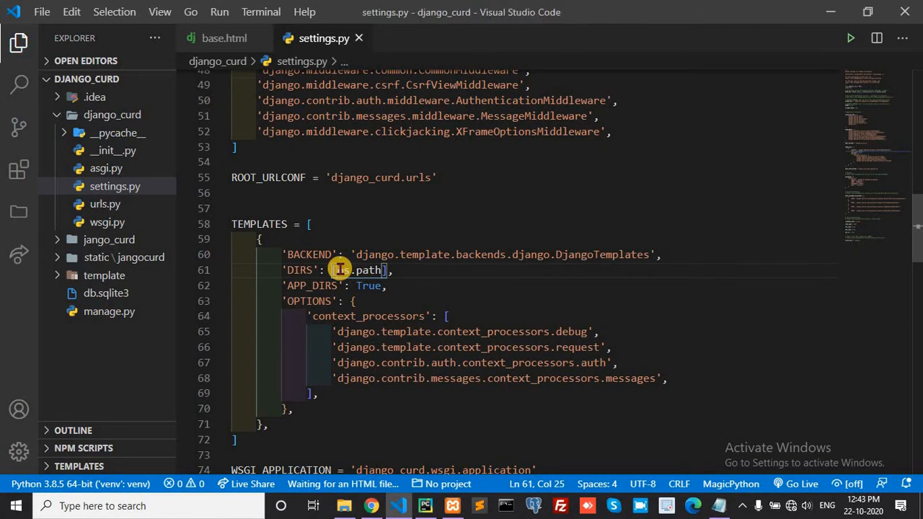
text(.join()
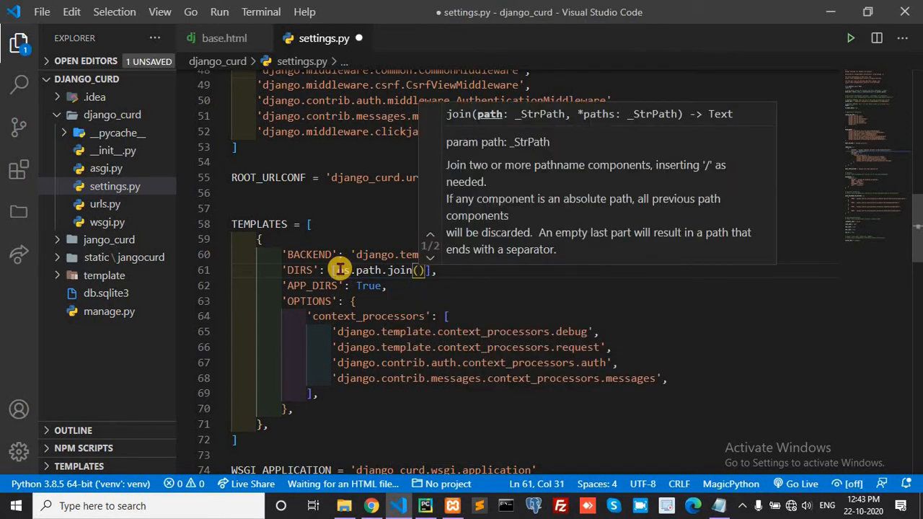
text(BASE_DIR)
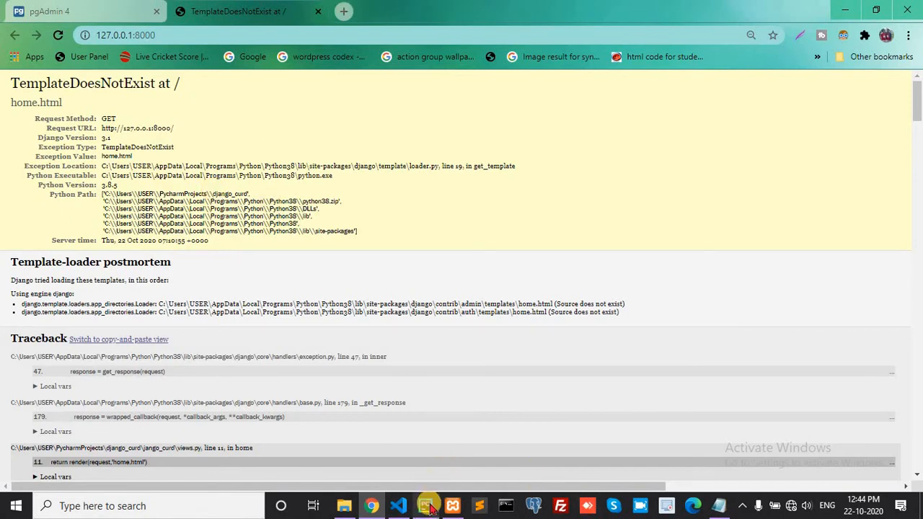
Restart the Django dev server in PyCharm's terminal and return to the browser.
click(424, 505)
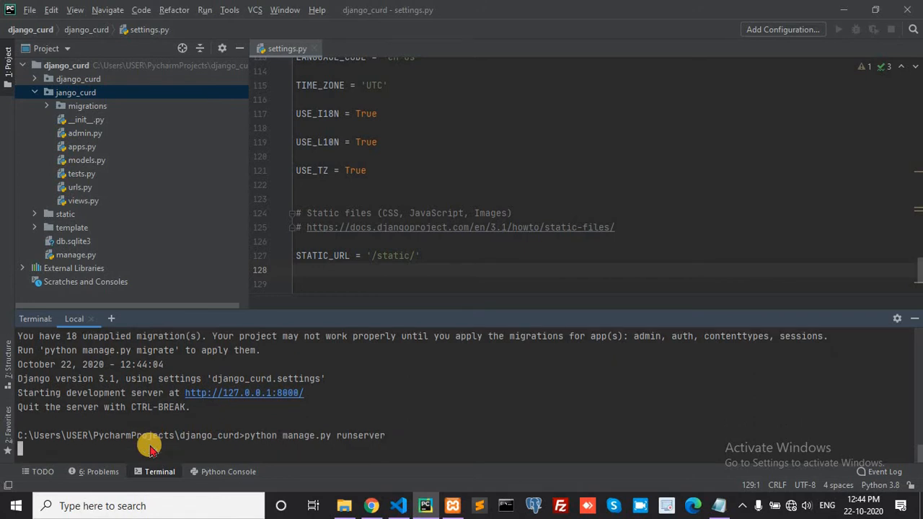
key(enter)
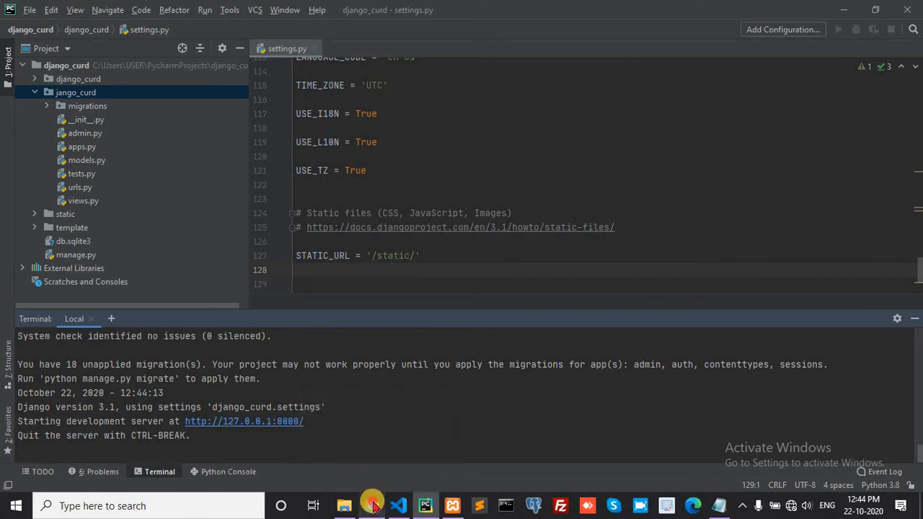
click(372, 505)
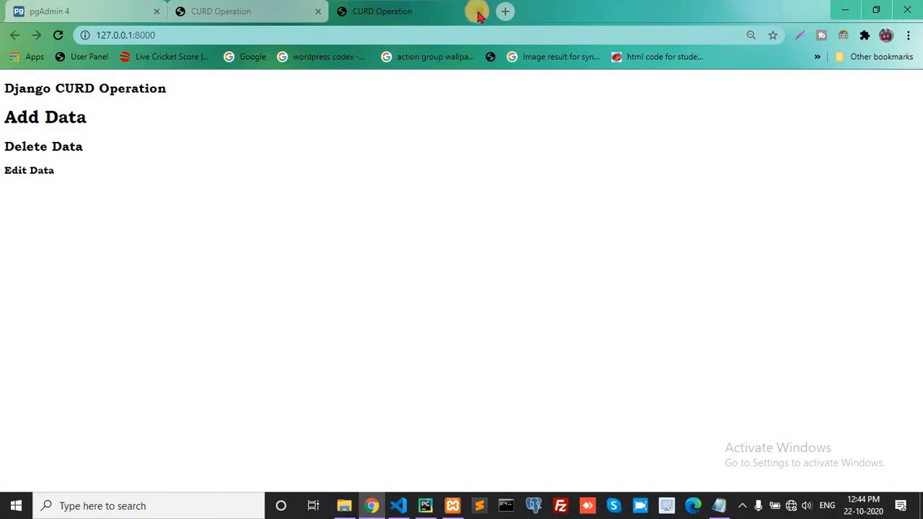
Close the duplicate CURD tab, note the settings.py step, and return to settings.py in VS Code.
click(476, 12)
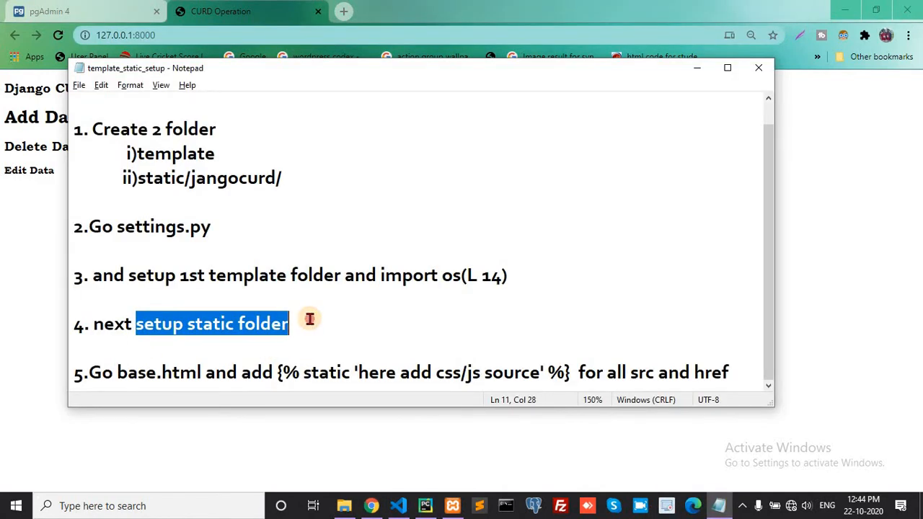
mouse_move(130, 229)
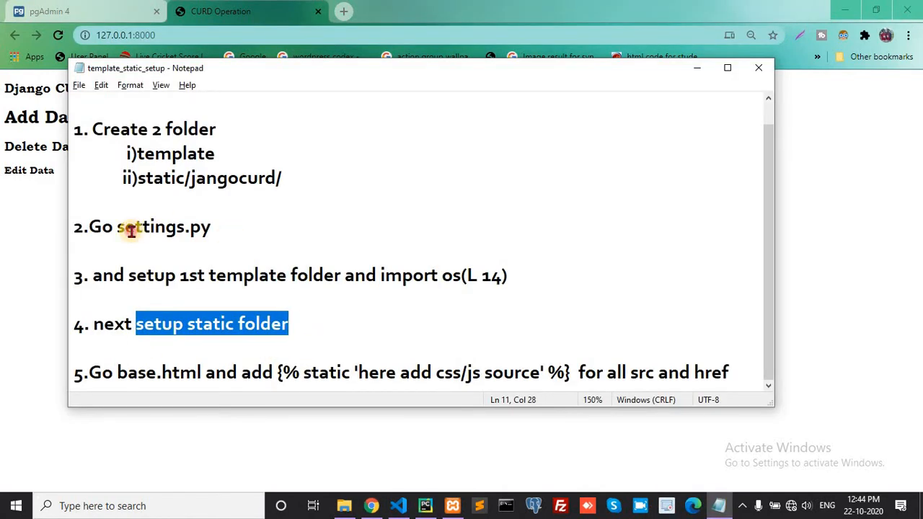
double_click(165, 226)
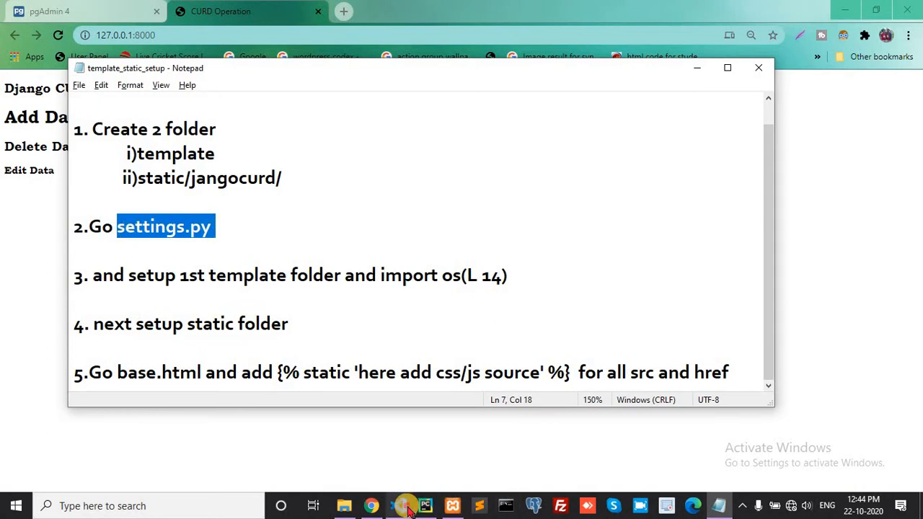
click(398, 505)
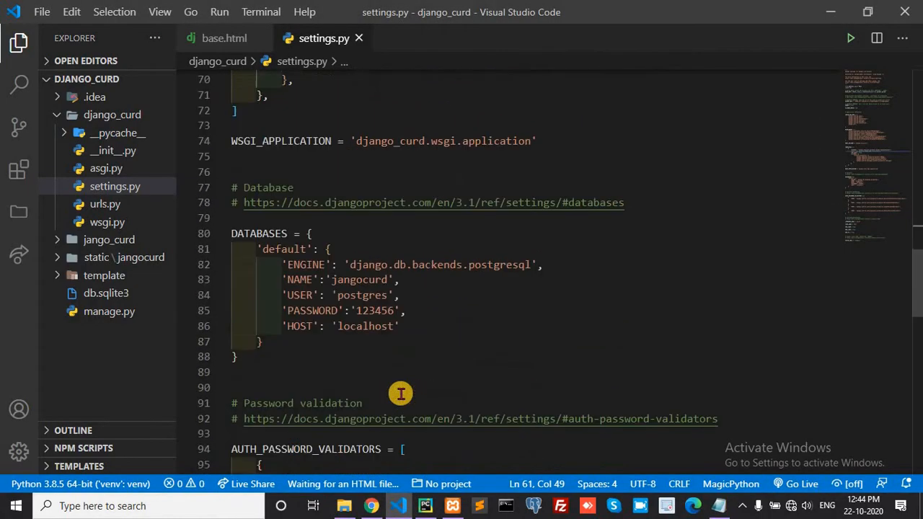
Define STATICFILES_DIRS = [os.path.join(BASE_DIR,'static')] below STATIC_URL and save.
scroll(down, 3)
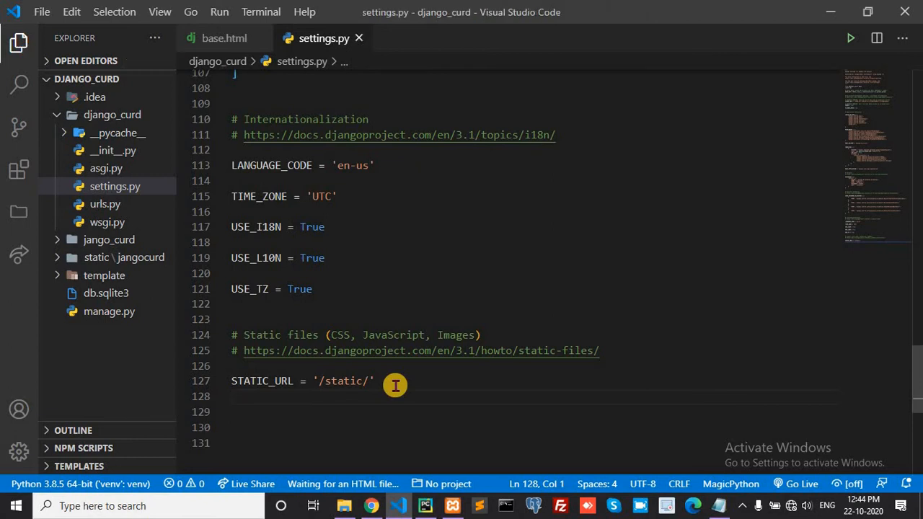
text(STATI)
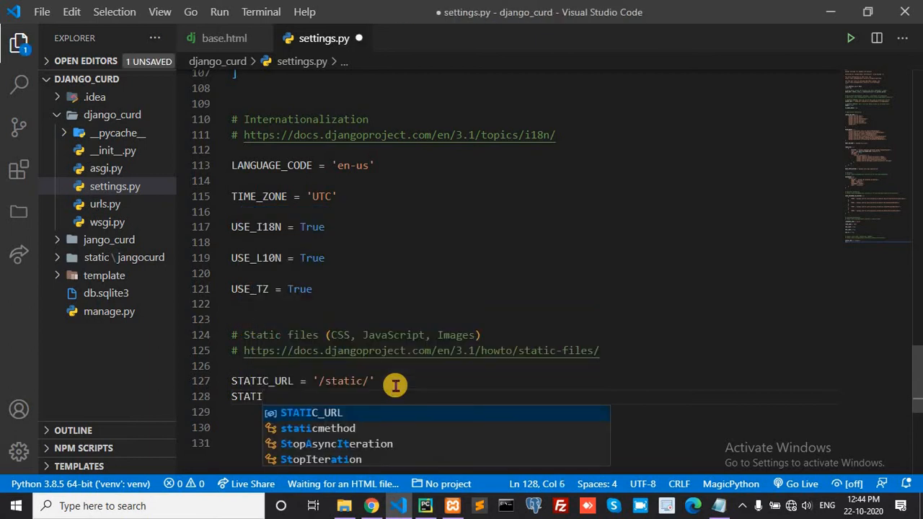
text(C)
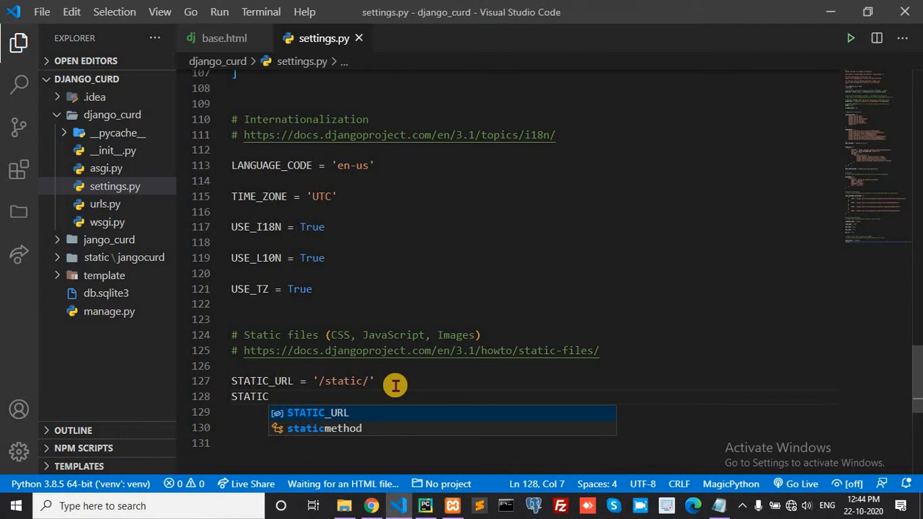
text(FILES)
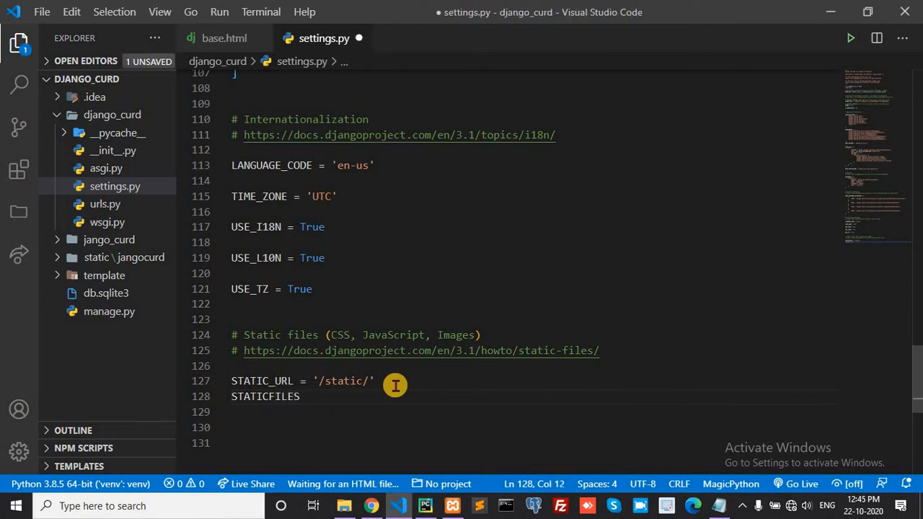
text(_)
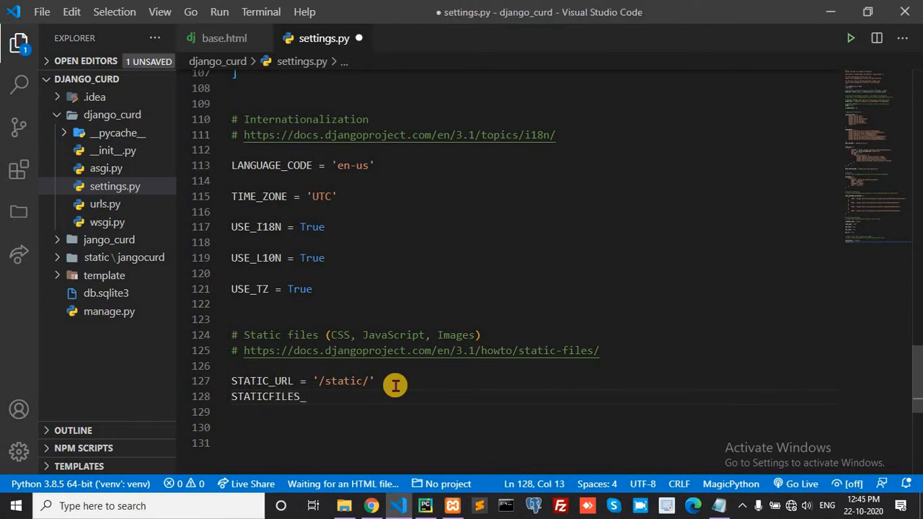
text(DIRS)
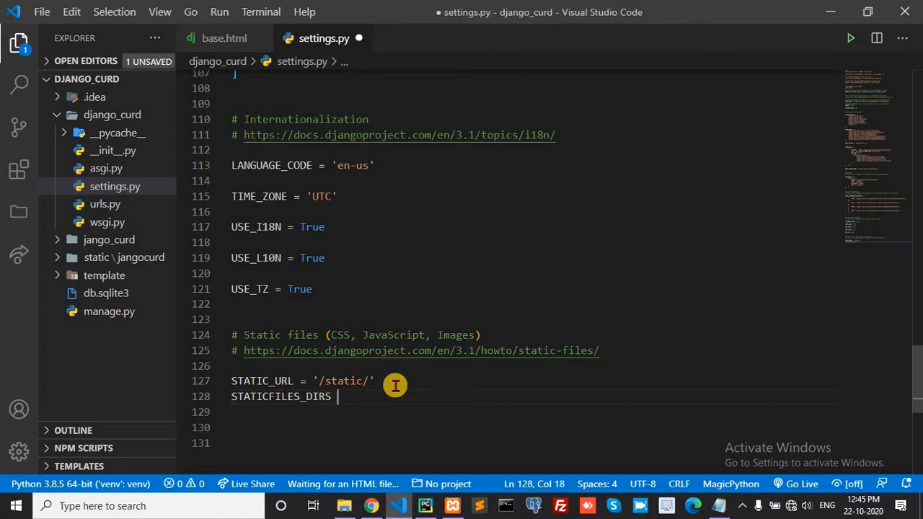
text(= [])
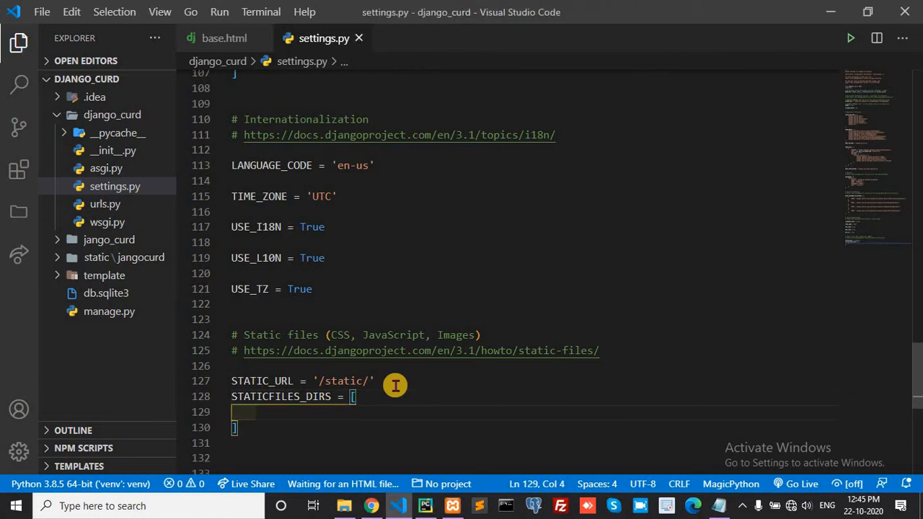
text(os)
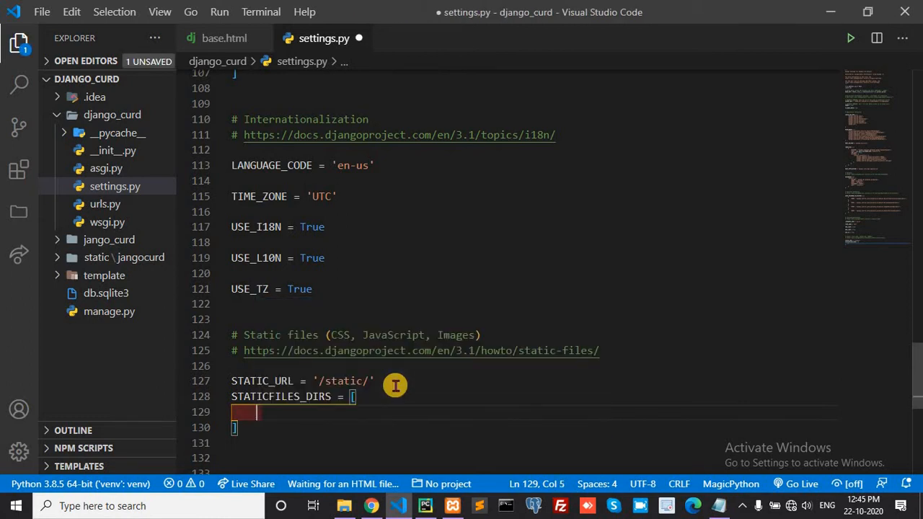
text(os)
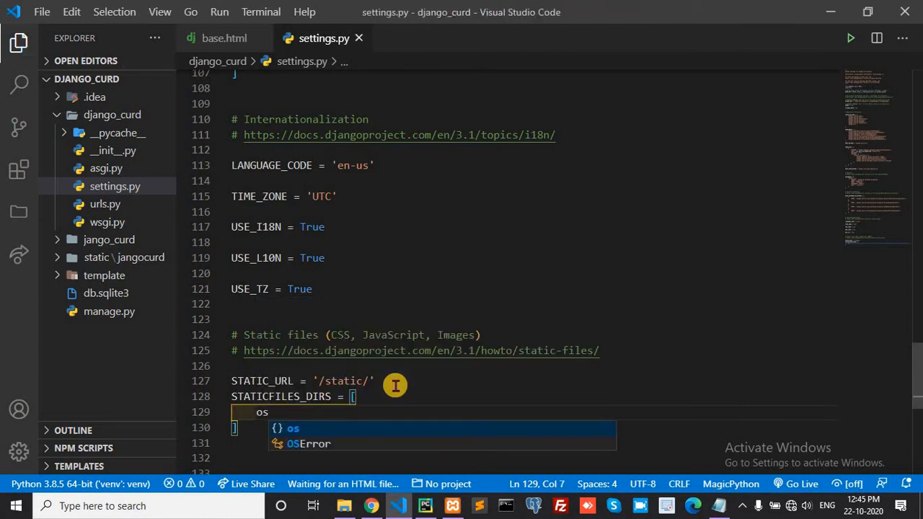
text(.path.join()
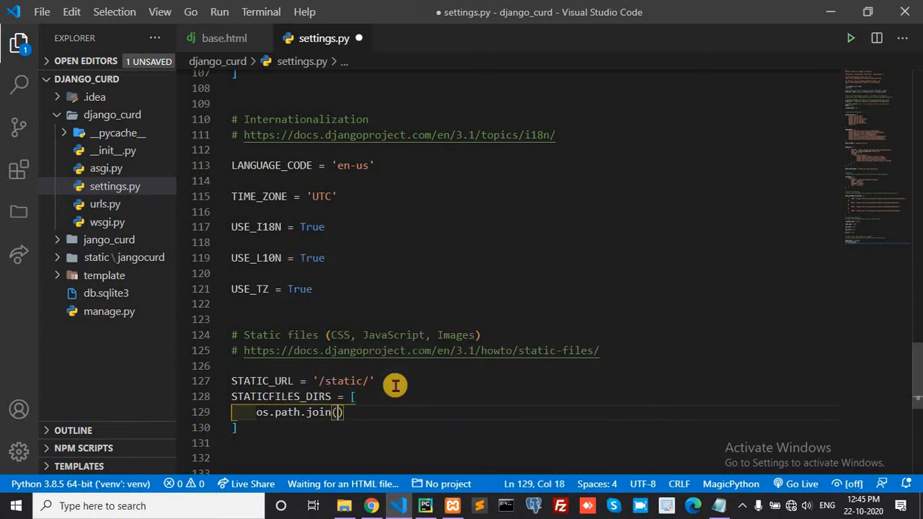
text(BASE_DIR)
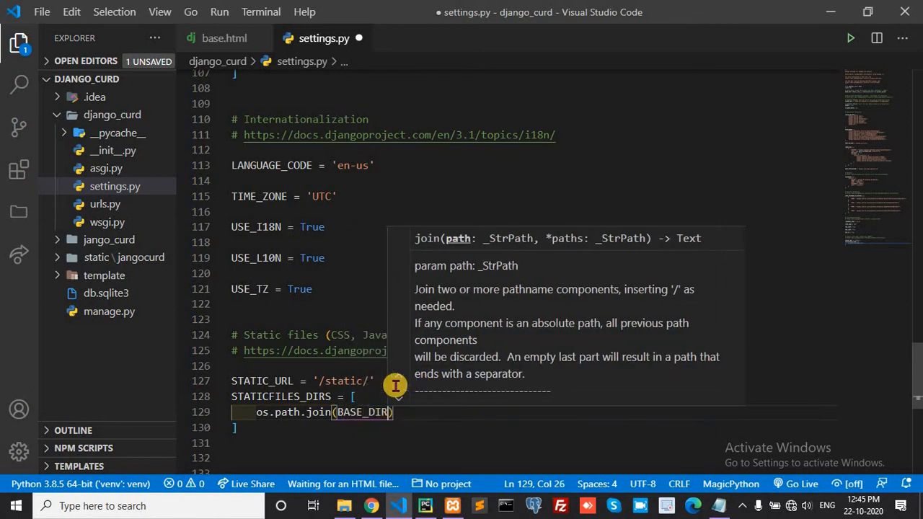
text(,'')
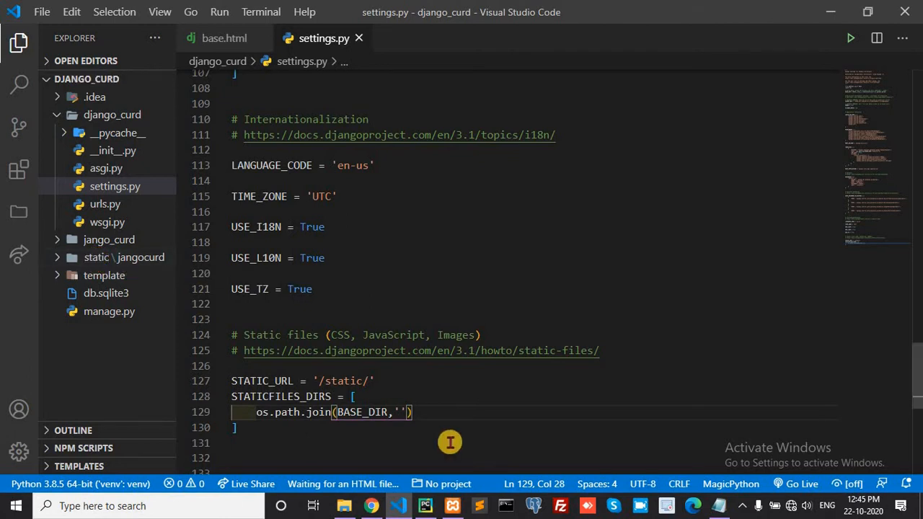
text(atati)
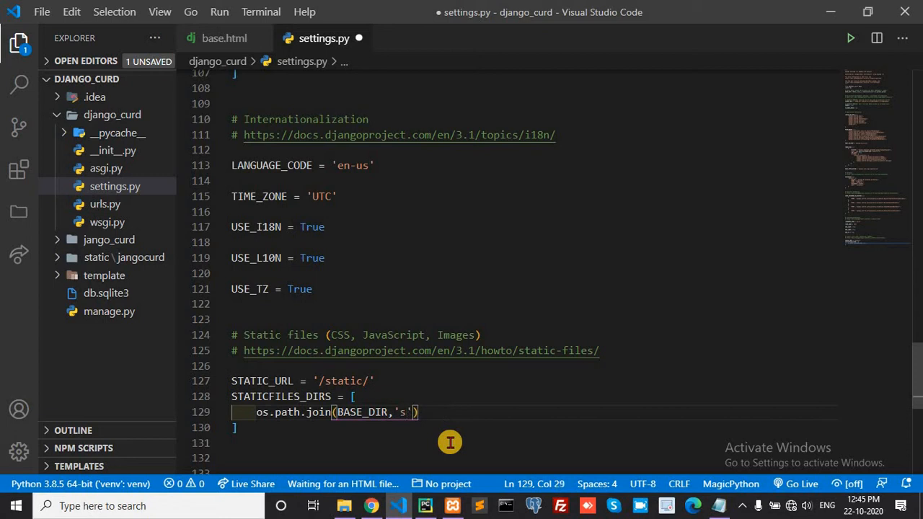
text(tatic)
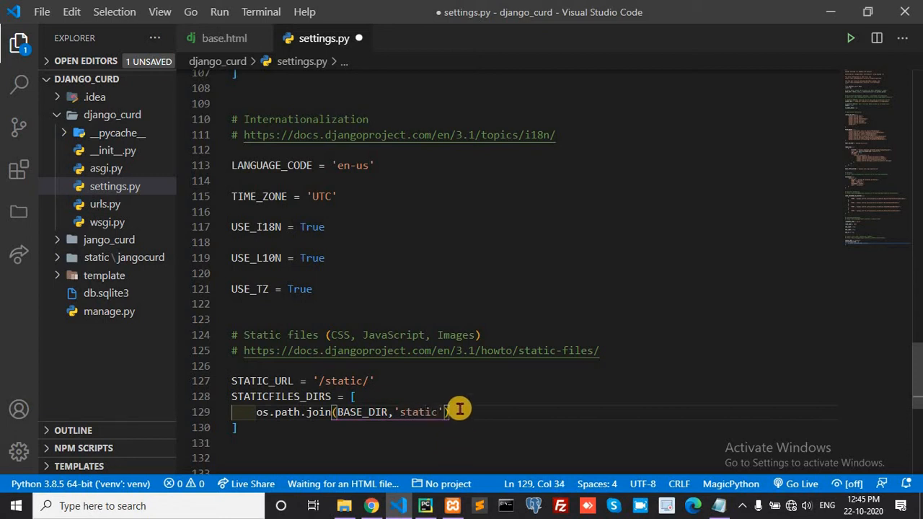
key(ctrl+s)
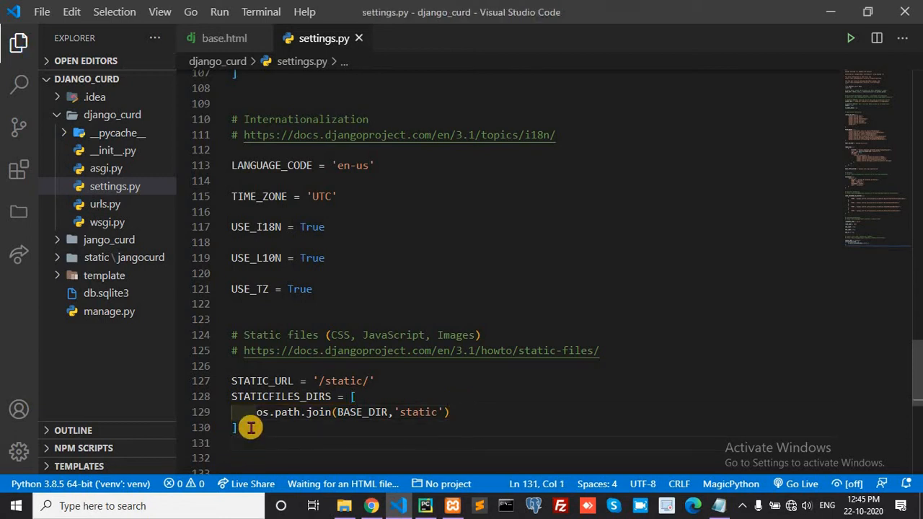
Define STATIC_ROOT = os.path.join(BASE_DIR,'assets') below STATICFILES_DIRS.
text(STATIC_ROOT)
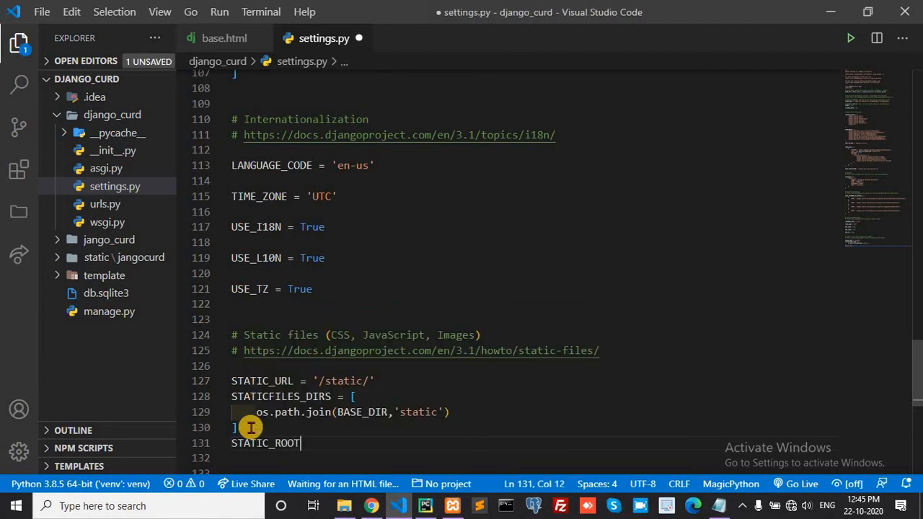
text(=)
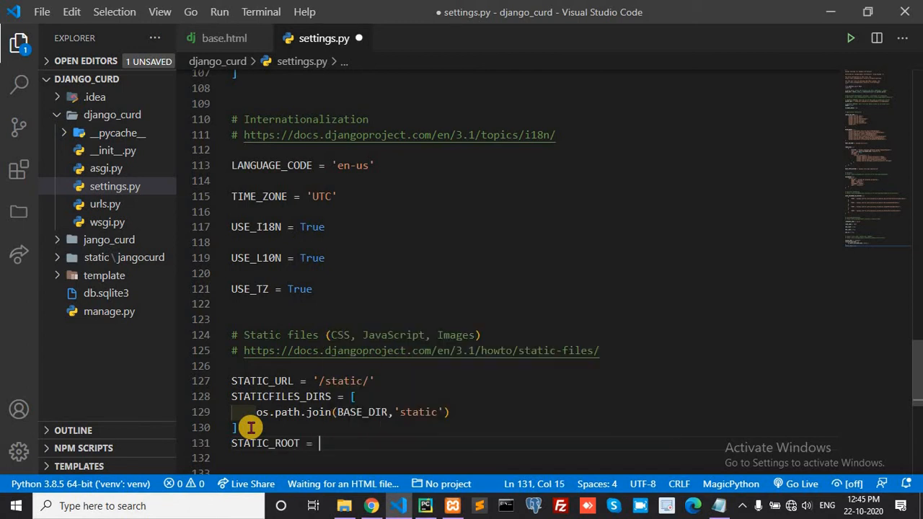
text(os.path.)
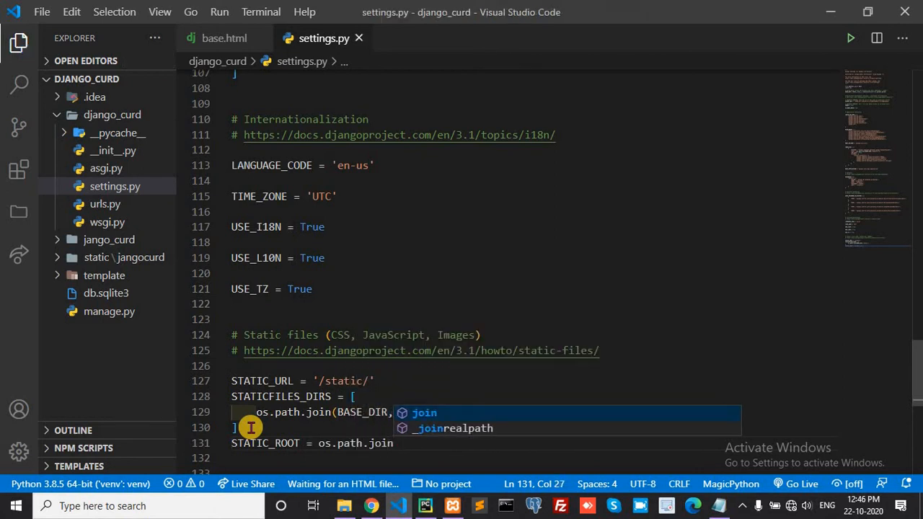
text(join(BASE_DIR)
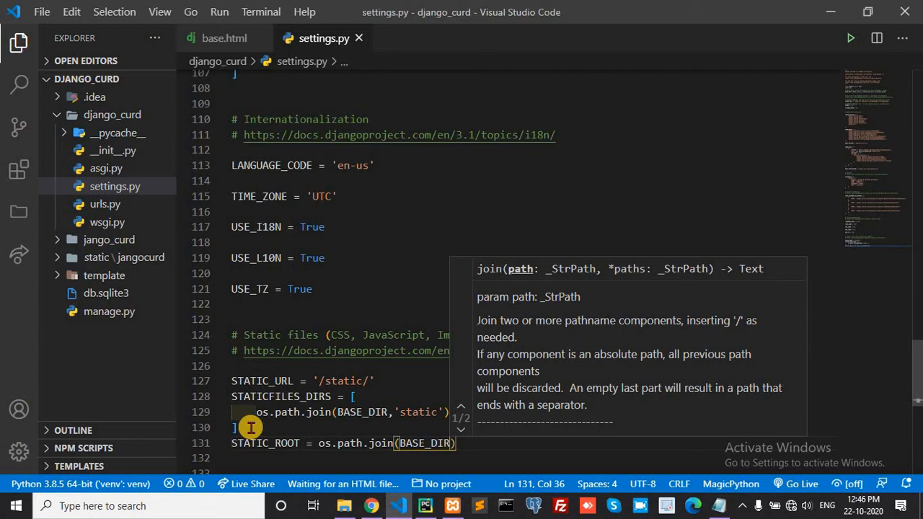
text(,'')
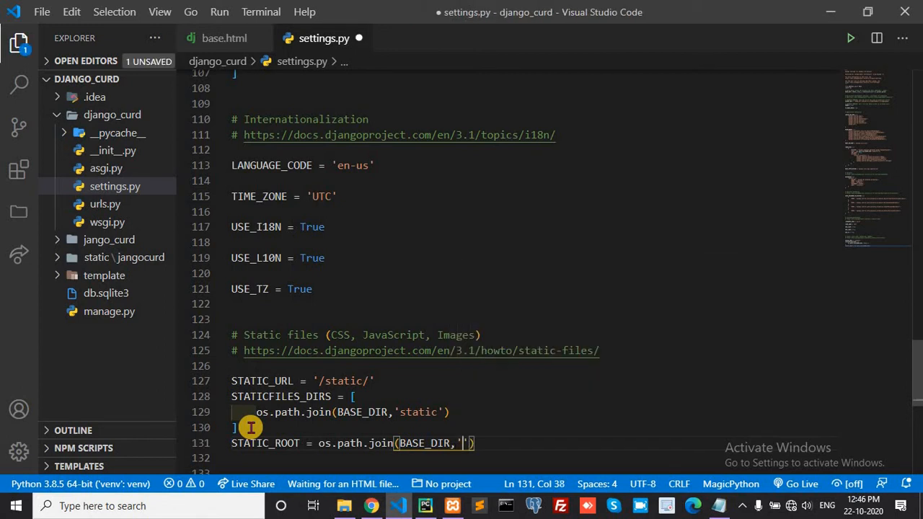
text(ass)
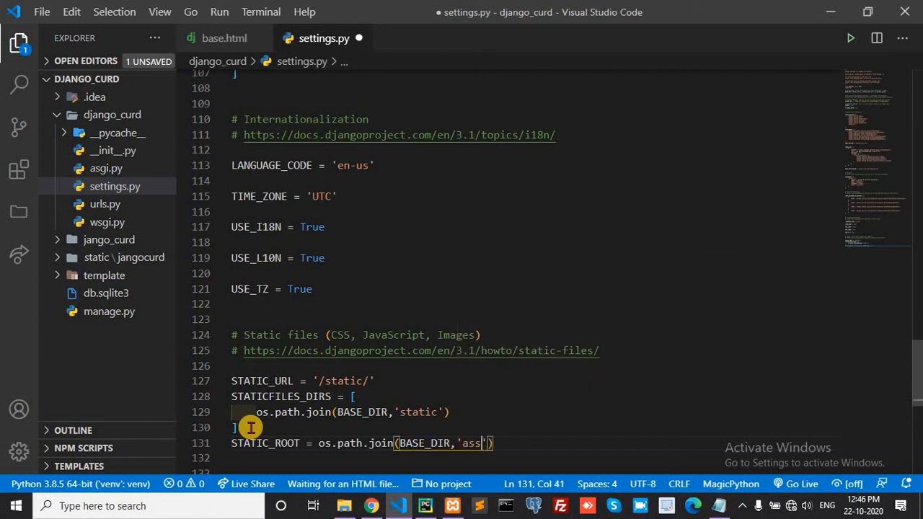
text(ts)
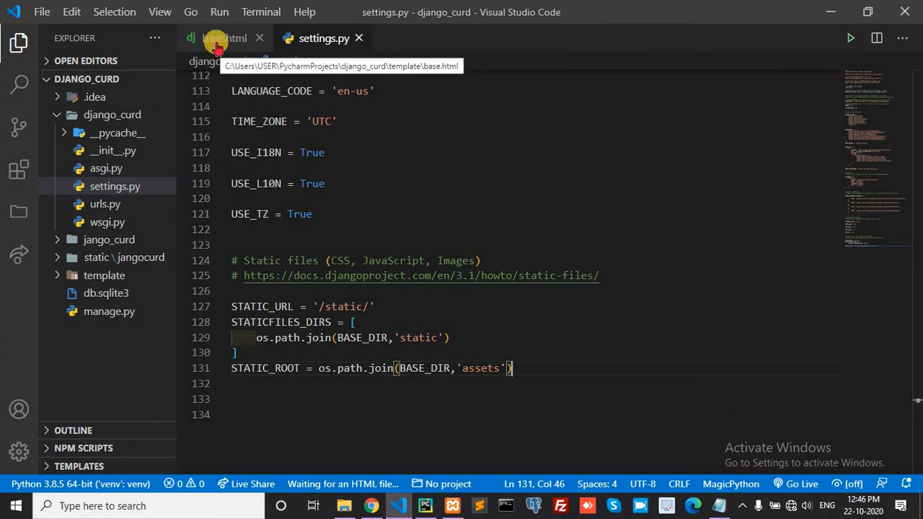
In base.html, change the stylesheet href to {% static 'bootstrap.css' %}.
click(224, 38)
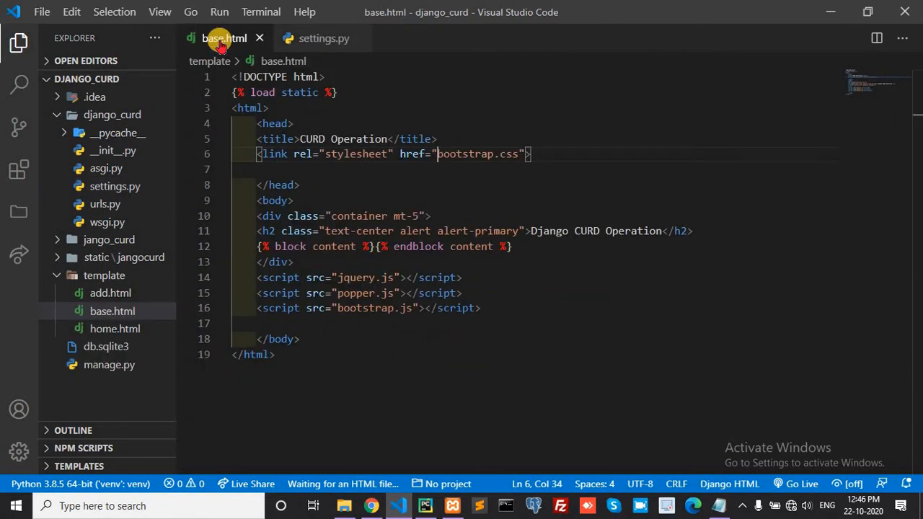
mouse_move(470, 130)
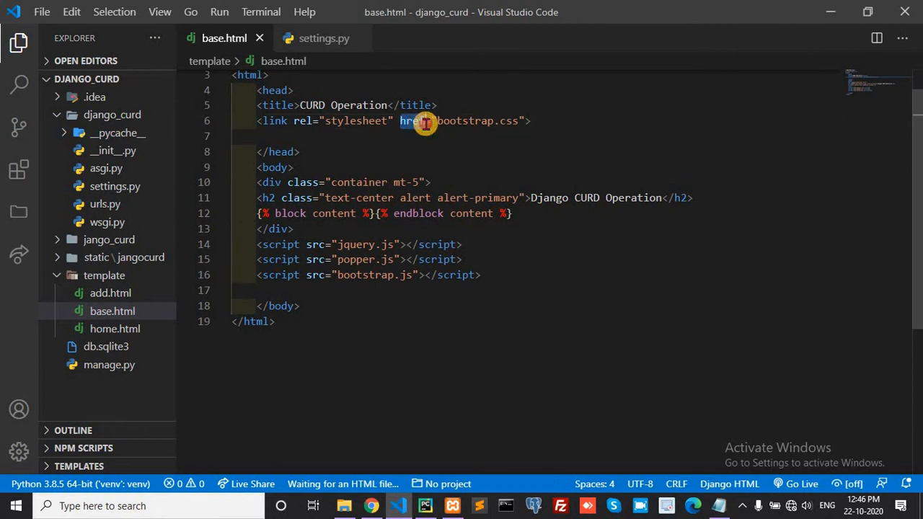
mouse_move(314, 259)
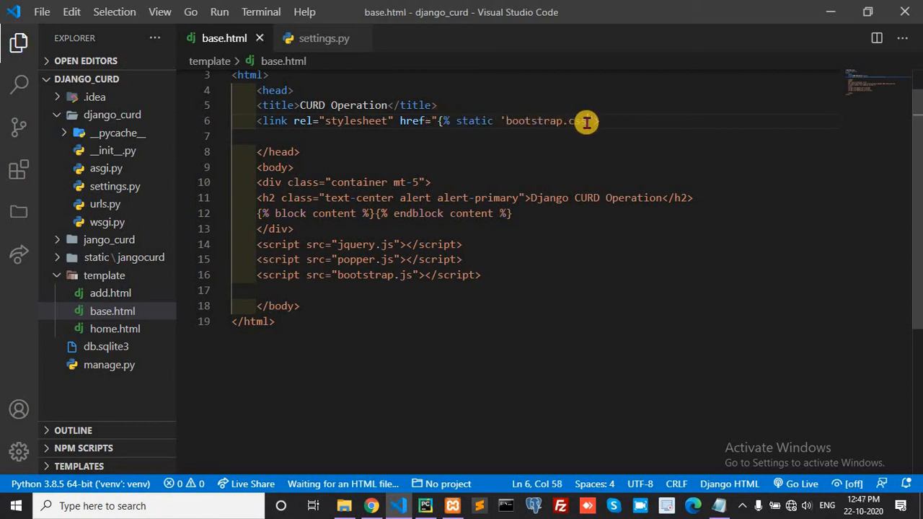
text(s)
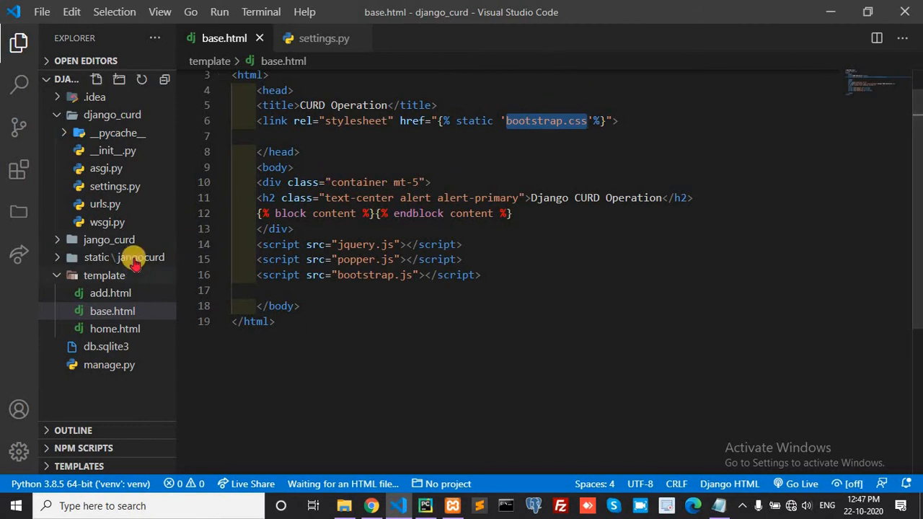
mouse_move(137, 257)
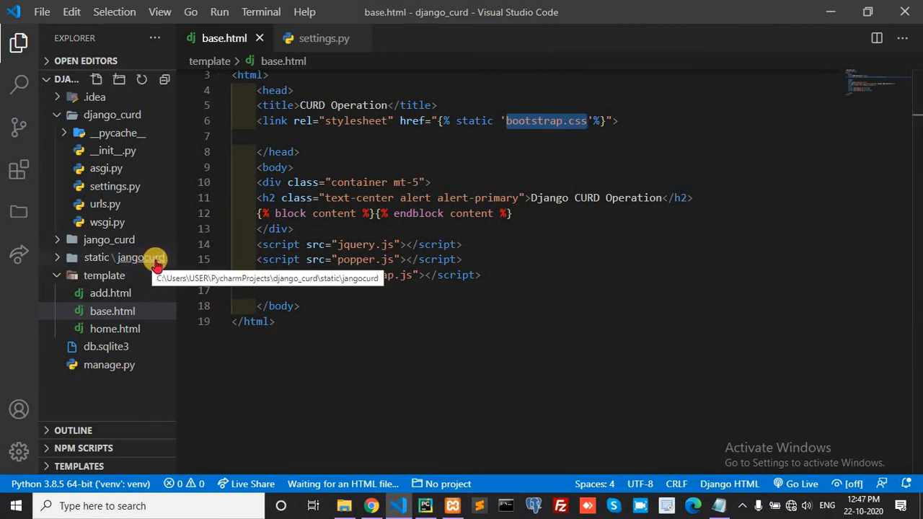
Expand static\jangocurd to confirm css and js for the 'jangocurd/css/bootstrap.css' path.
click(123, 257)
text(jangocurd/css/)
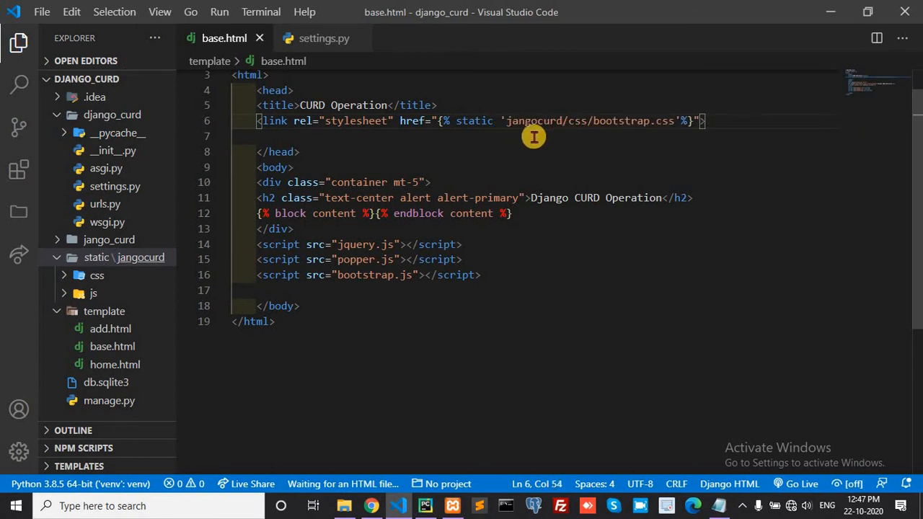
mouse_move(338, 248)
text({ static'jangocurd/js)
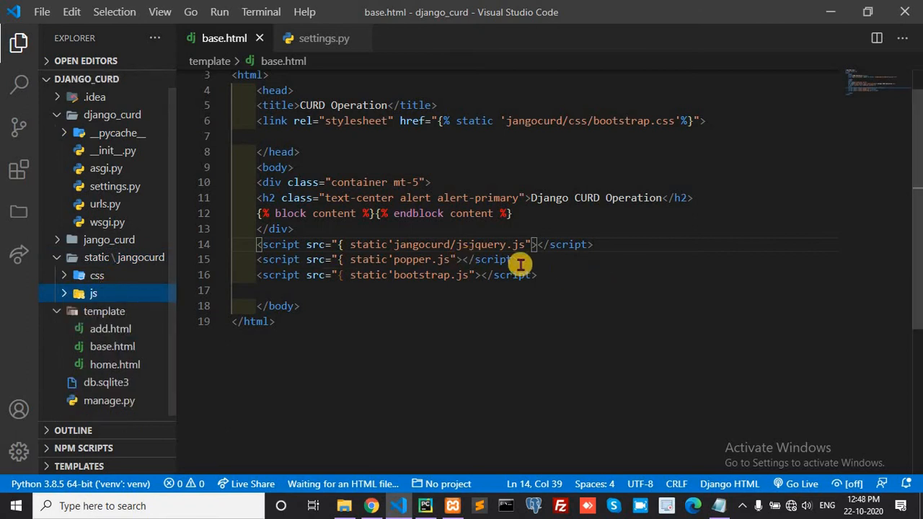
mouse_move(470, 240)
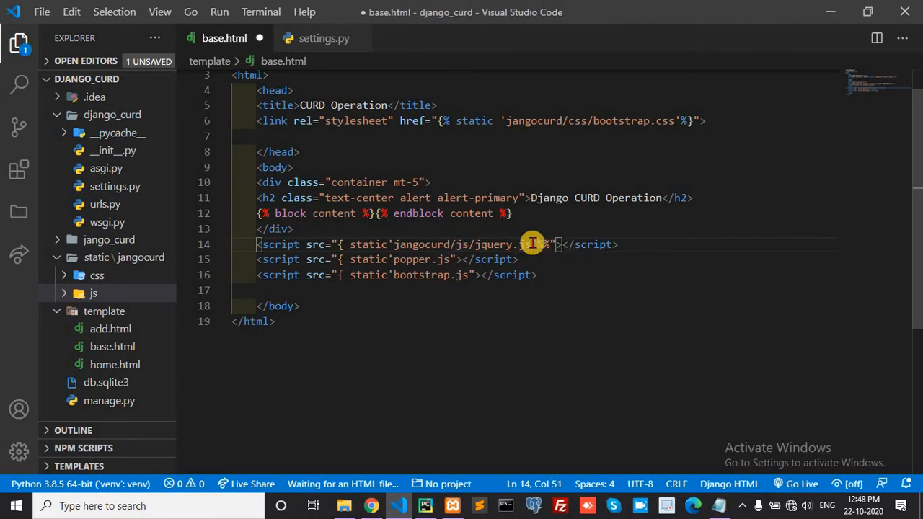
Add the missing % so the script src tags open with {% static, and save base.html.
text(%)
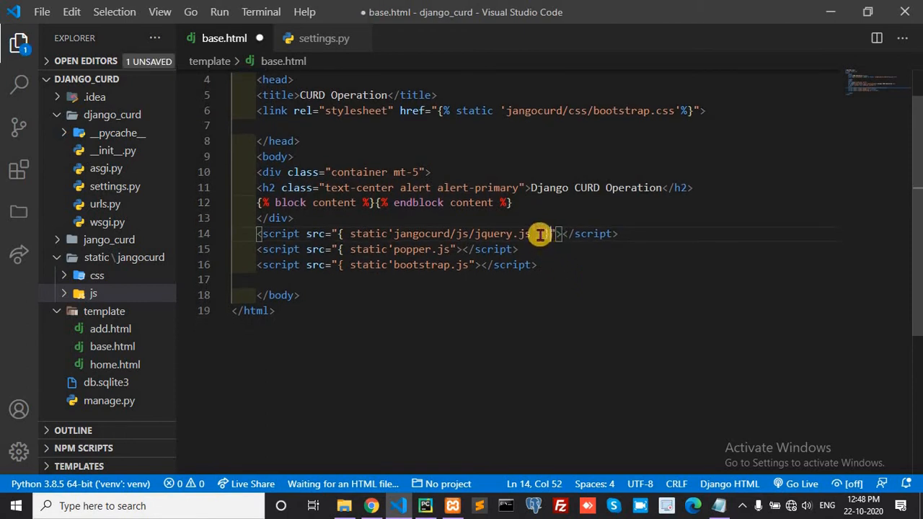
key(ctrl+s)
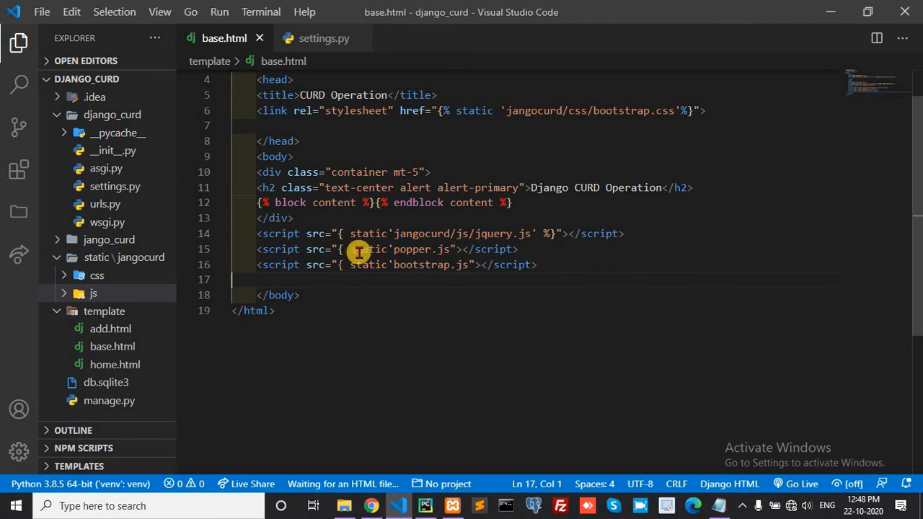
mouse_move(421, 257)
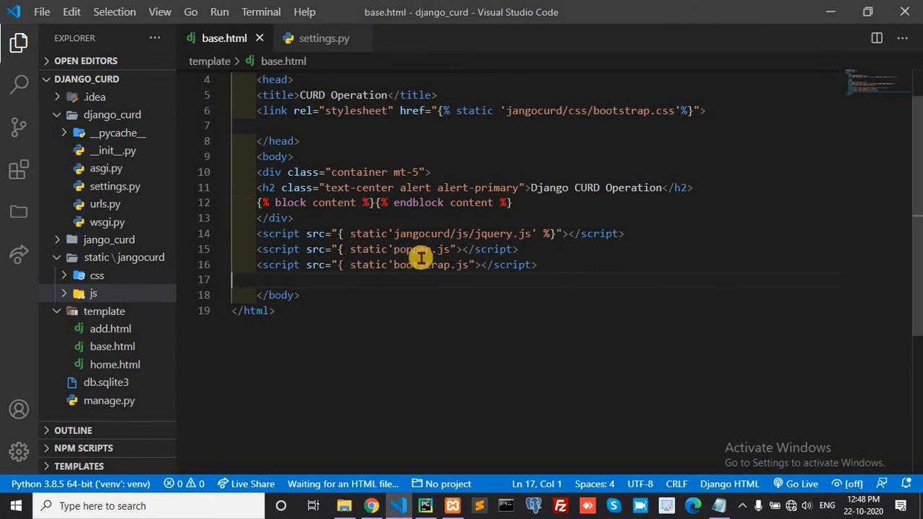
mouse_move(343, 233)
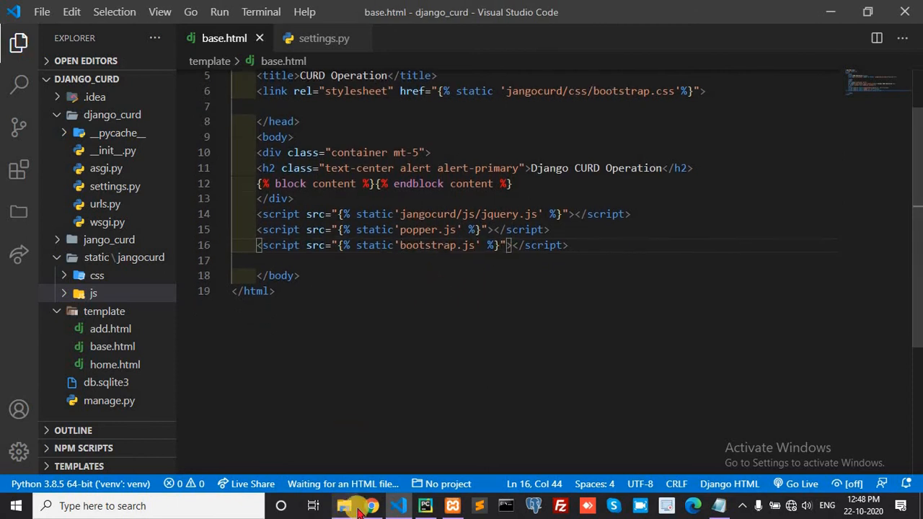
Reload 127.0.0.1:8000 to find a connection-refused error, then switch to PyCharm.
click(371, 505)
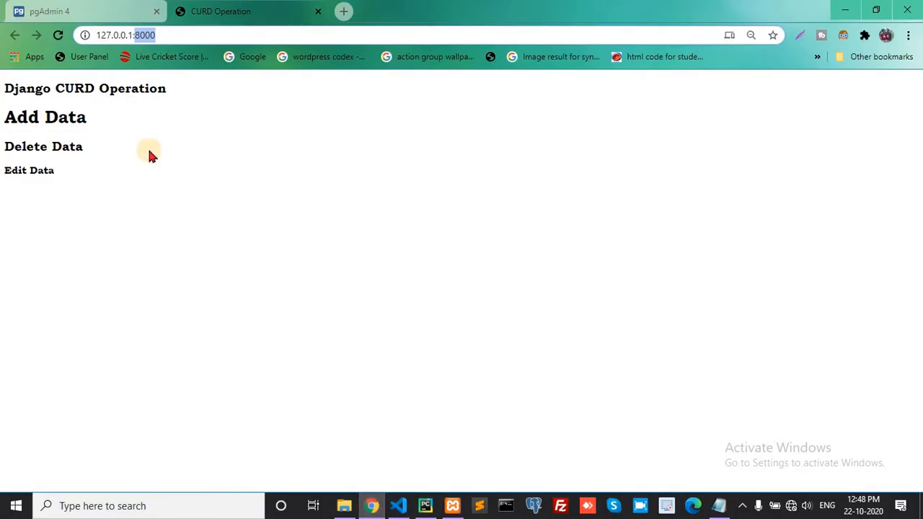
mouse_move(179, 179)
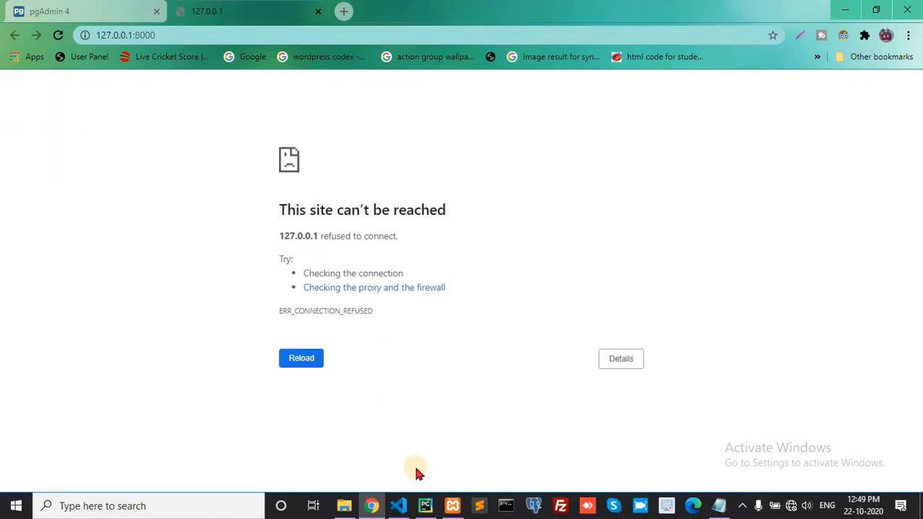
click(424, 505)
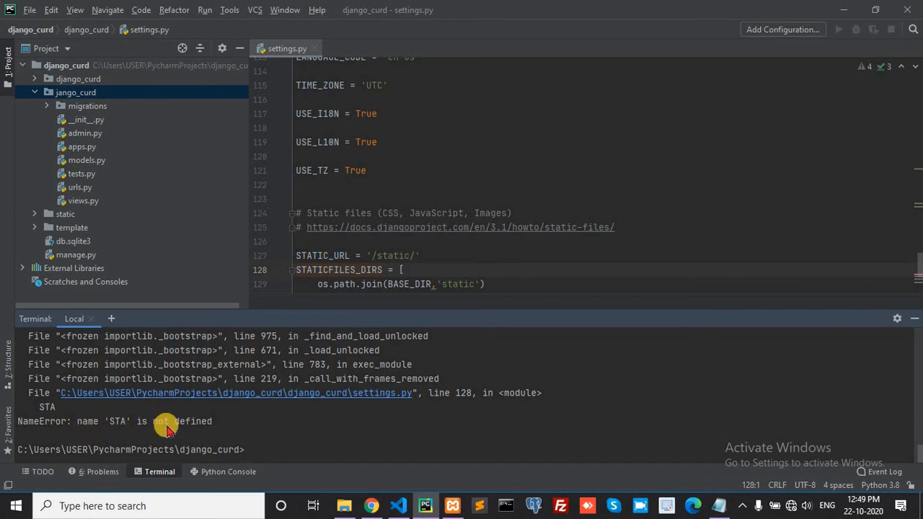
mouse_move(378, 393)
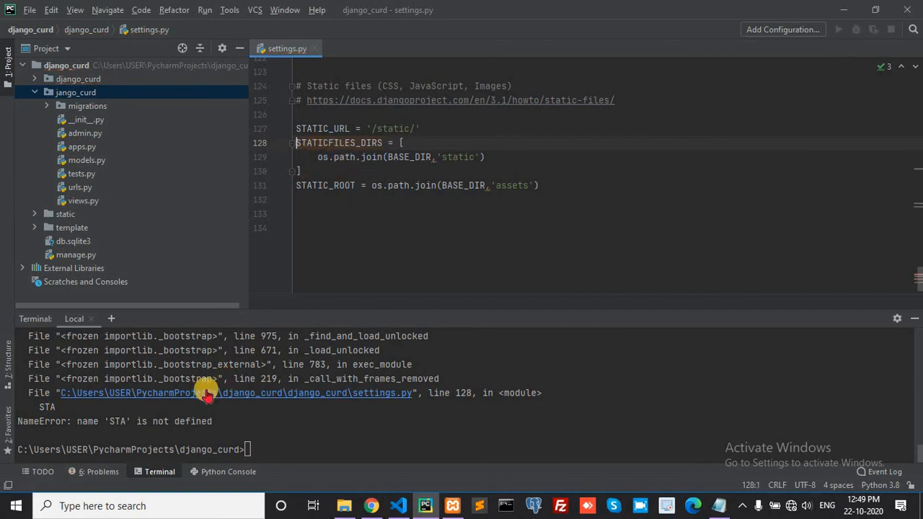
mouse_move(312, 156)
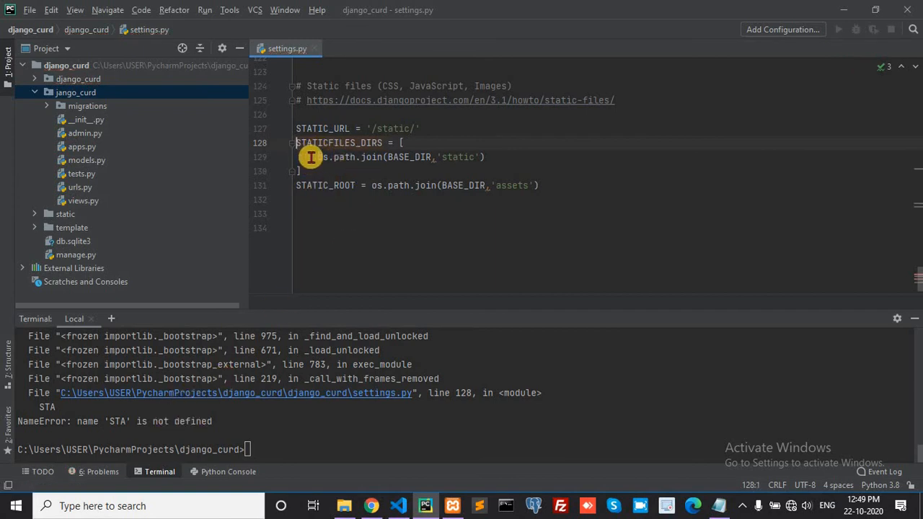
mouse_move(332, 147)
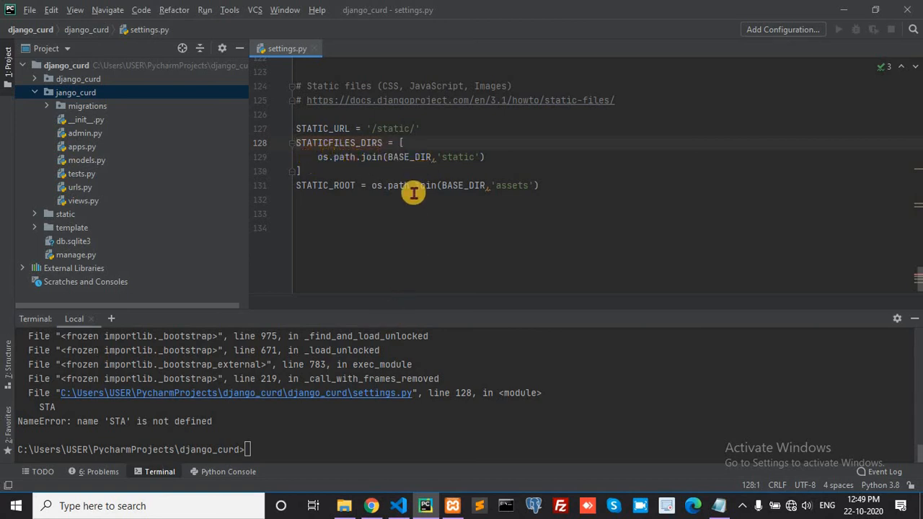
mouse_move(316, 179)
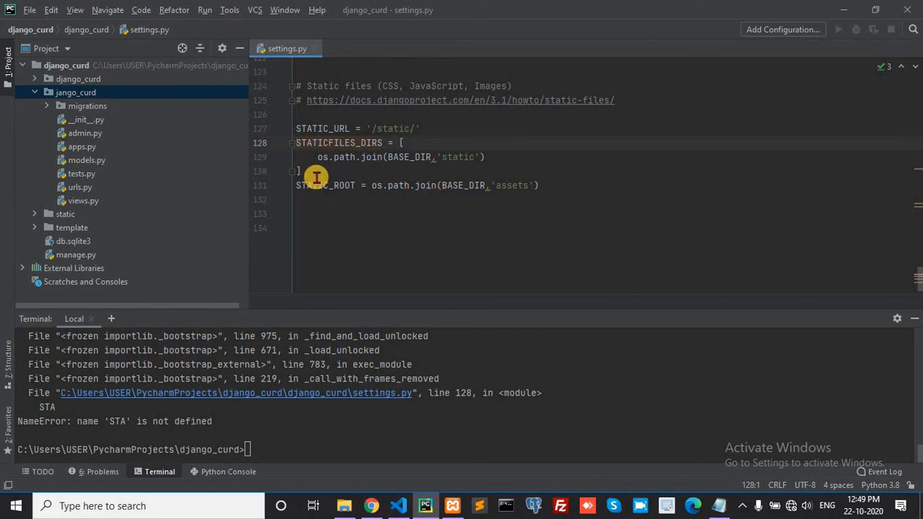
mouse_move(470, 208)
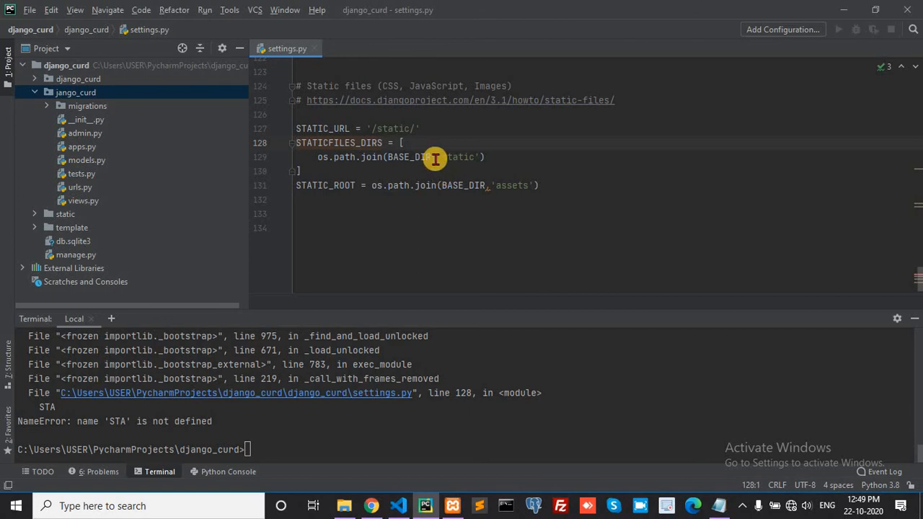
mouse_move(390, 179)
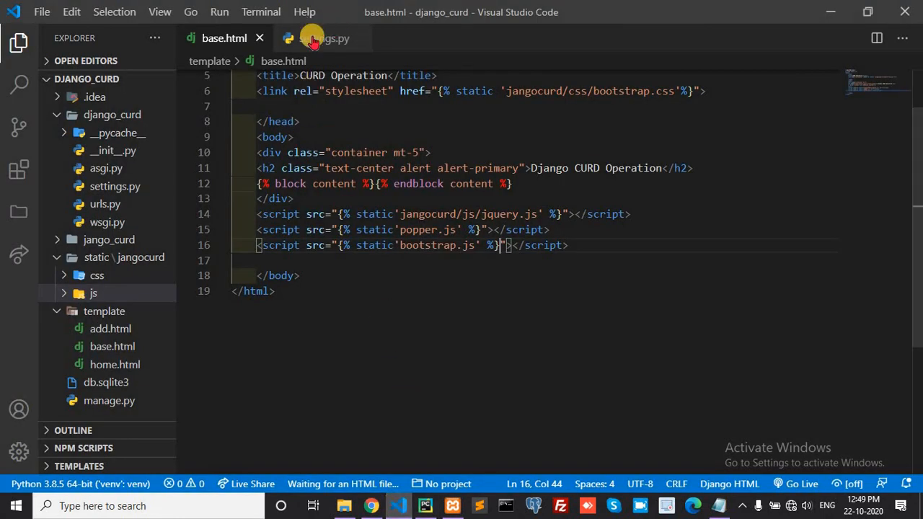
Show settings.py in the editor instead of base.html.
click(324, 38)
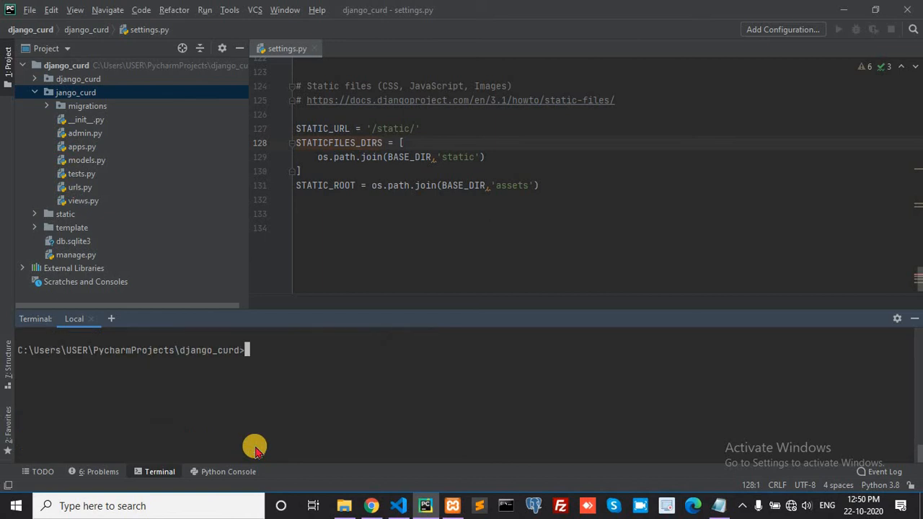
Restart the Django dev server with python manage.py runserver.
text(python manage)
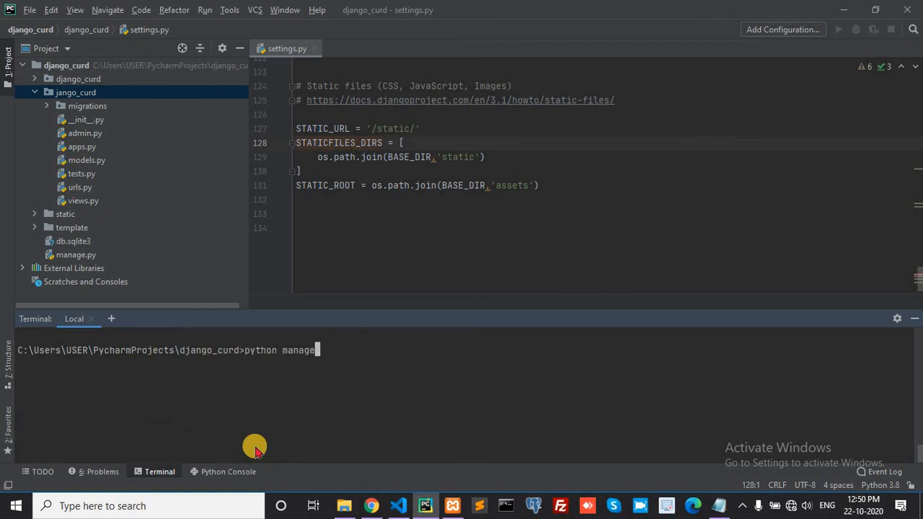
text(.py)
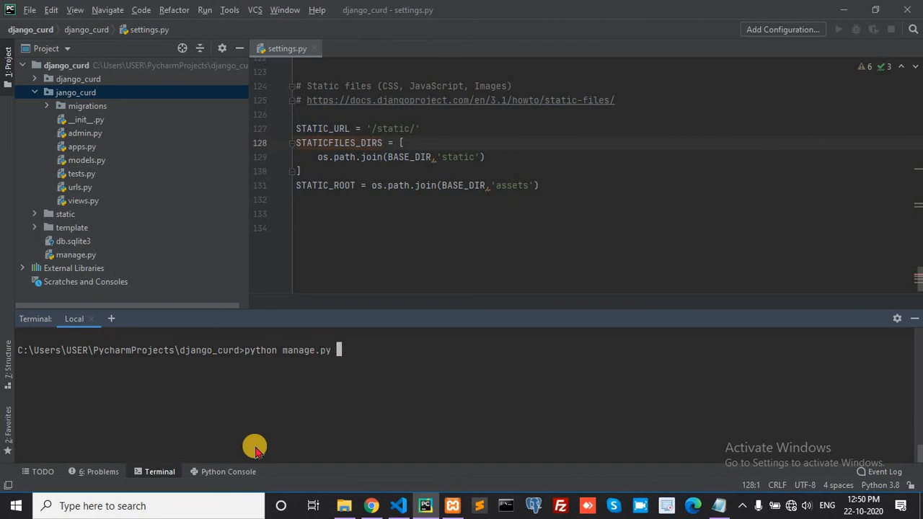
text(runserver)
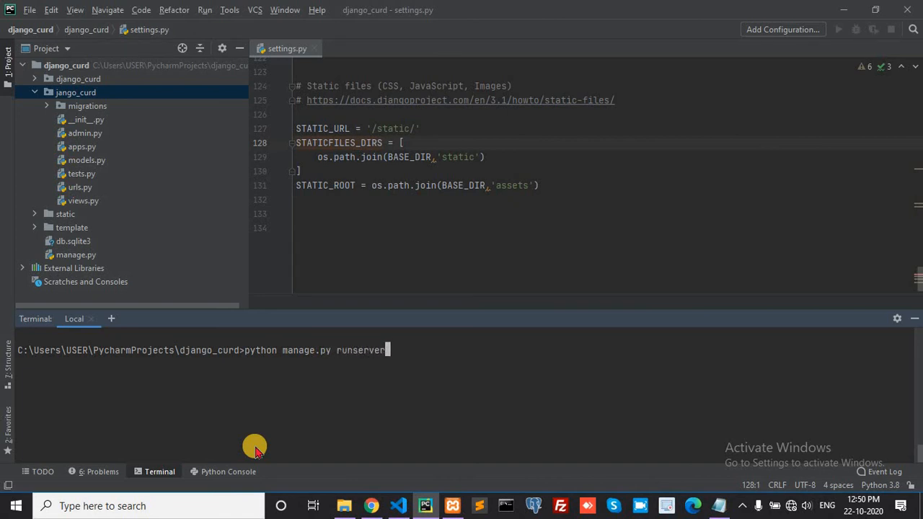
key(enter)
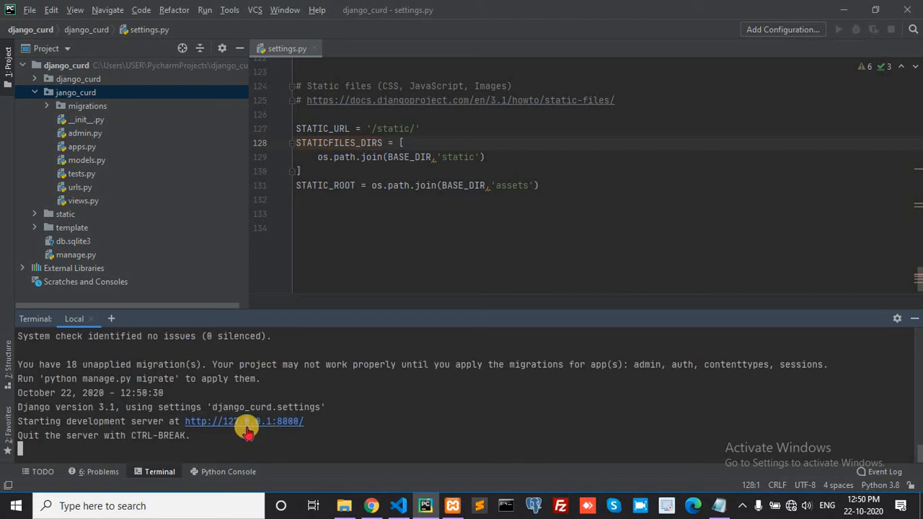
Open the served site, select the malformed static tag in the TemplateSyntaxError, and return to VS Code.
click(244, 421)
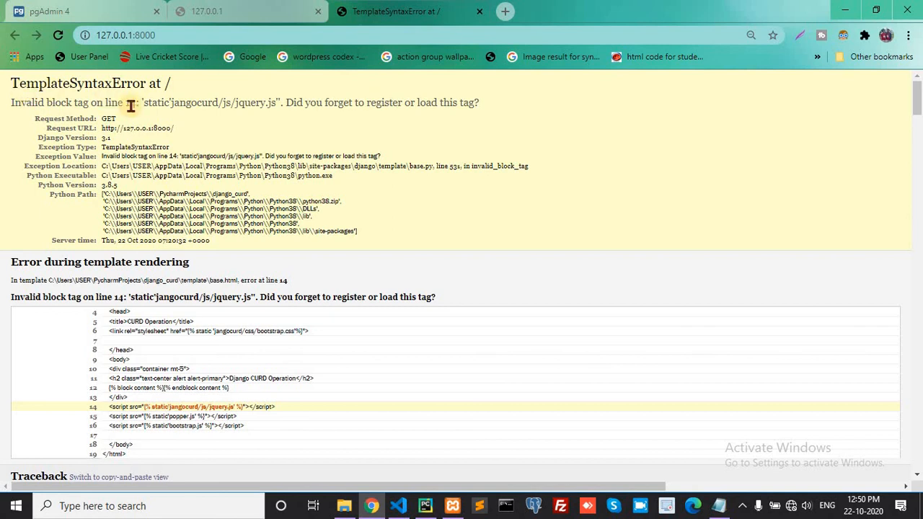
mouse_move(199, 123)
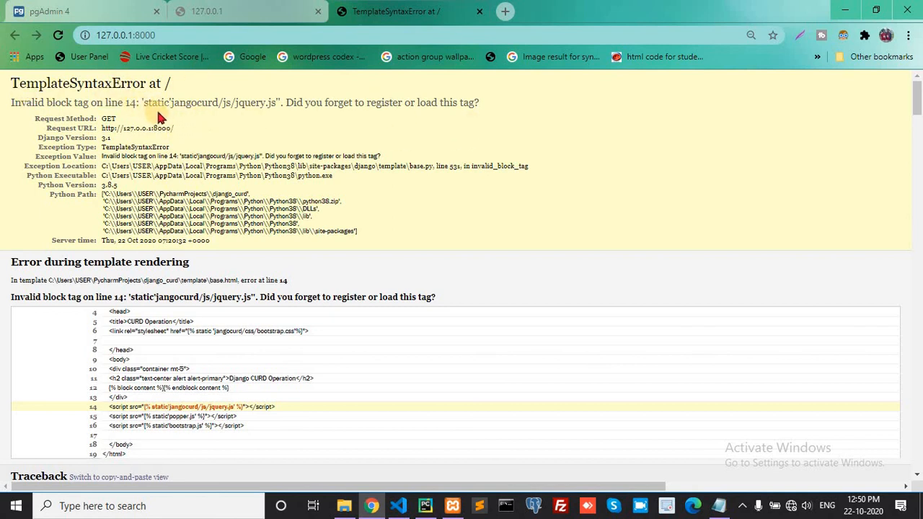
double_click(156, 101)
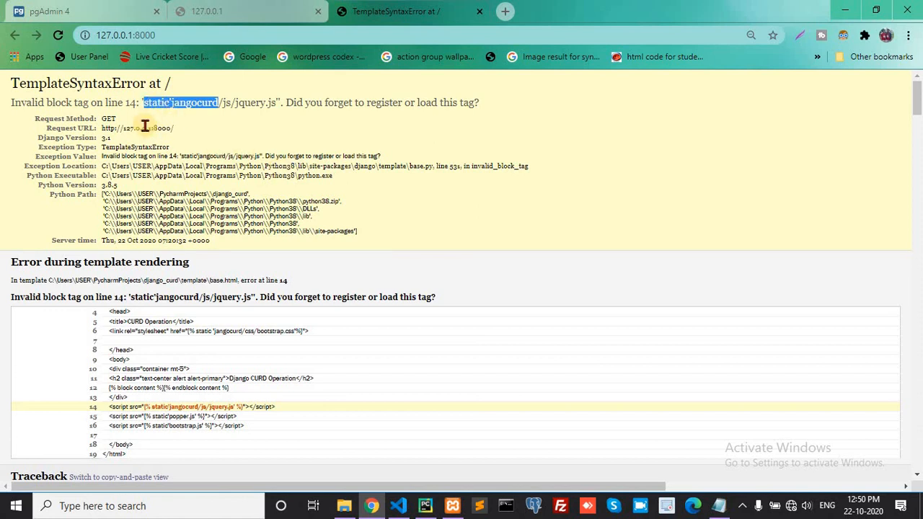
click(398, 505)
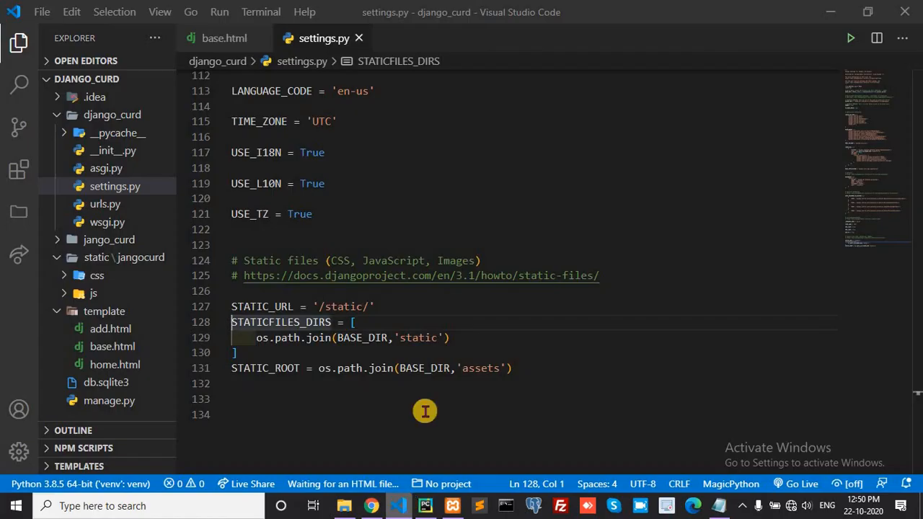
Add a space after each static keyword in base.html, save, and reload the CURD Operation page.
click(225, 37)
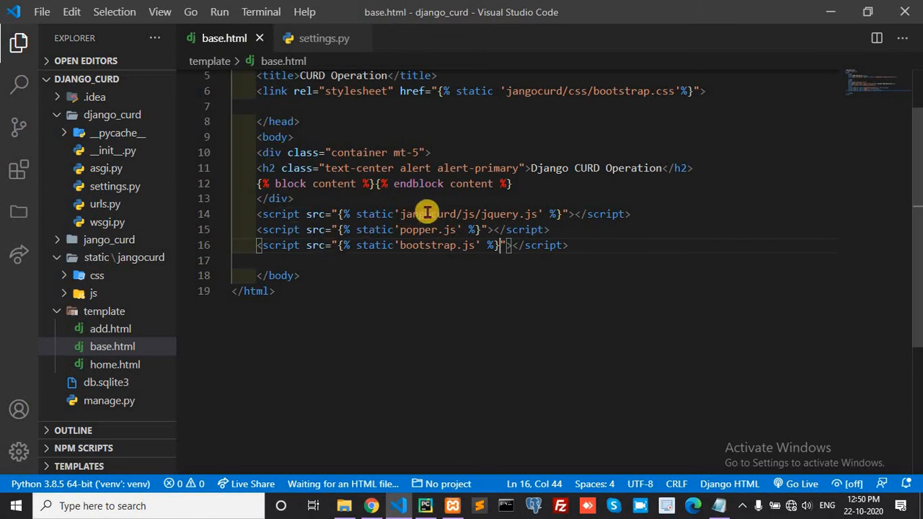
mouse_move(392, 214)
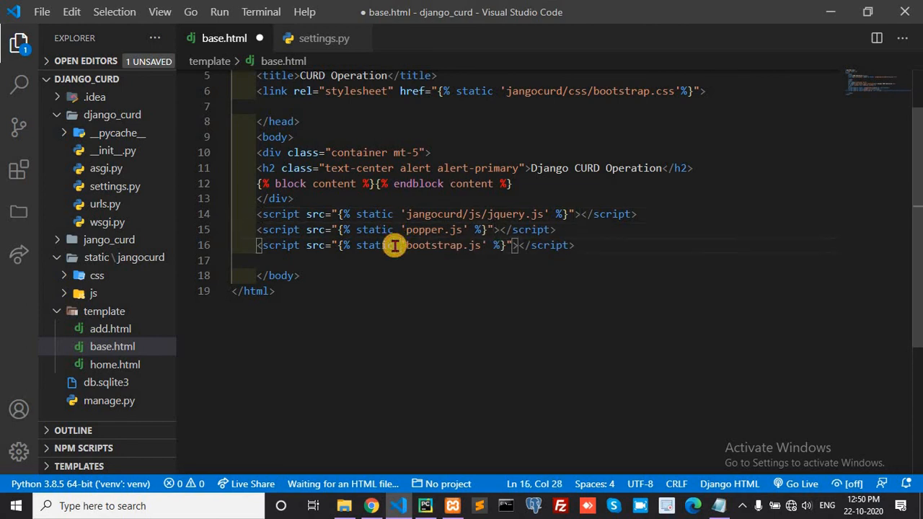
key(ctrl+s)
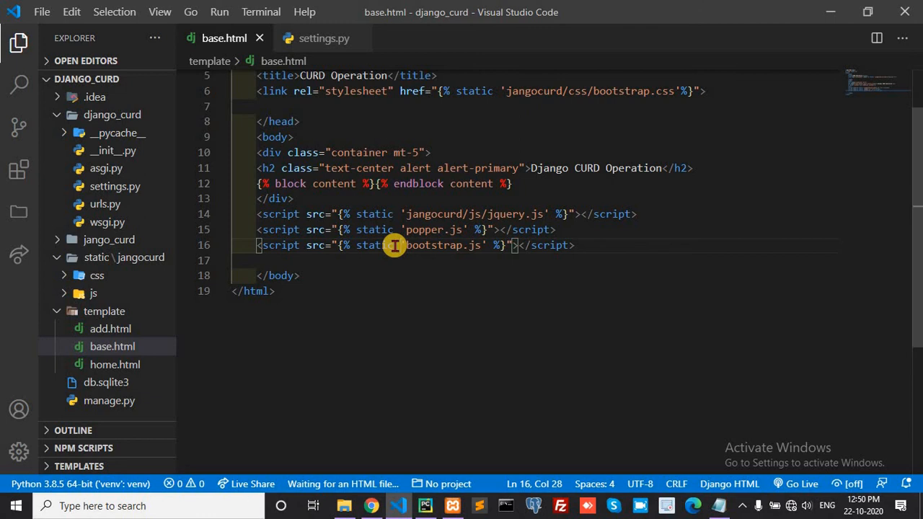
mouse_move(482, 254)
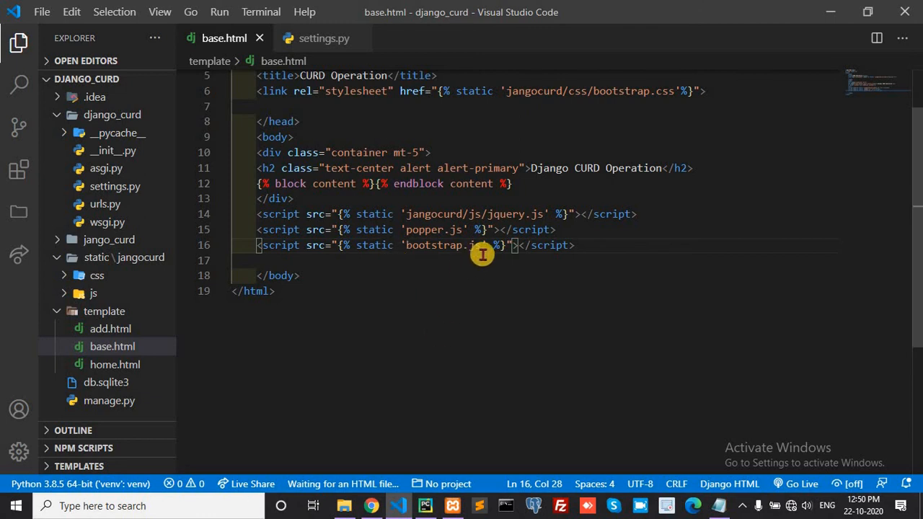
mouse_move(554, 223)
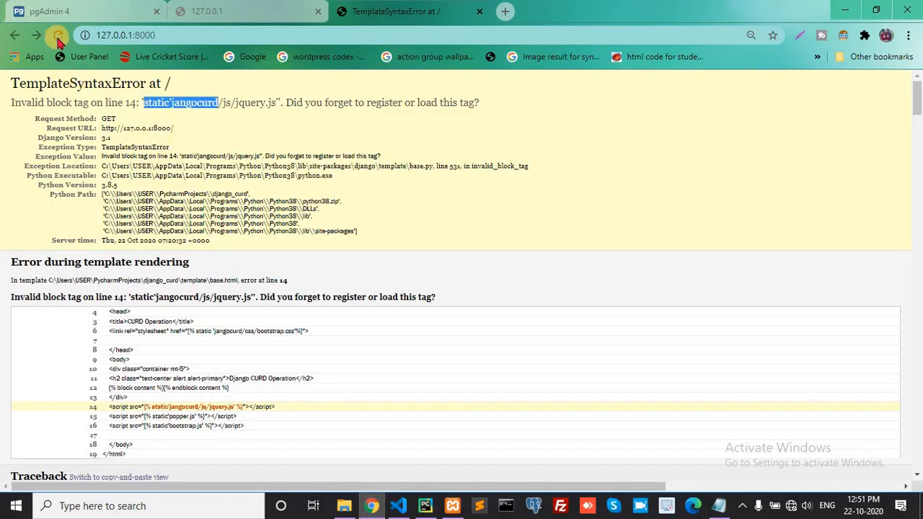
click(58, 34)
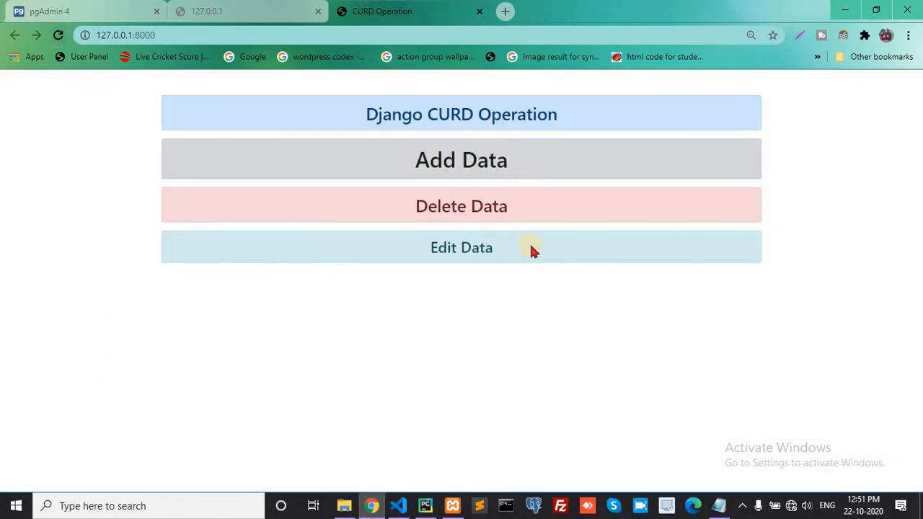